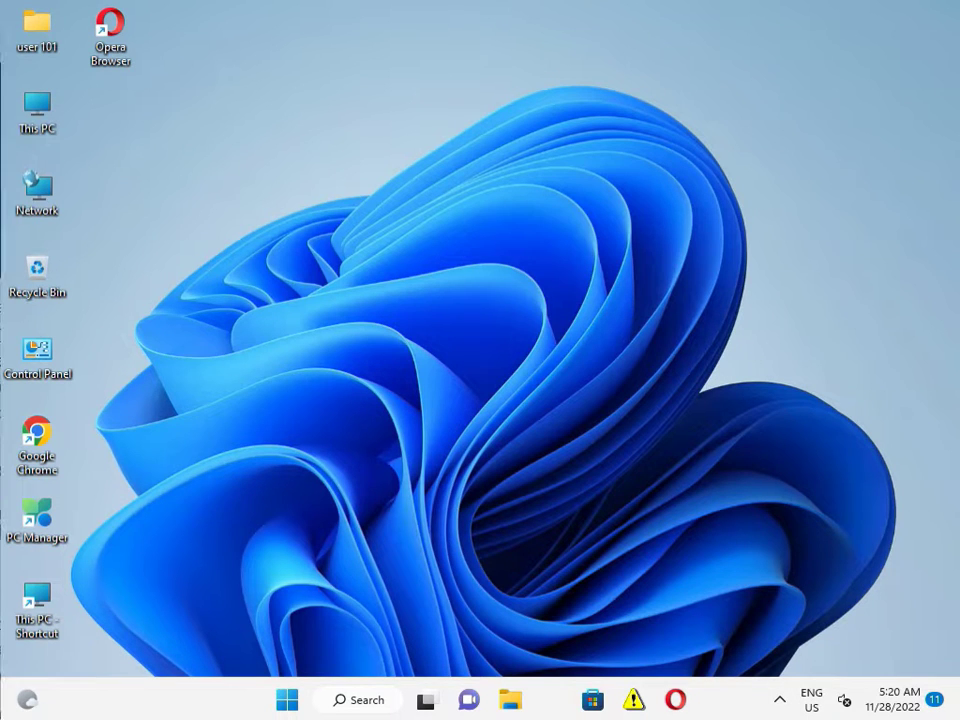
mouse_move(287, 699)
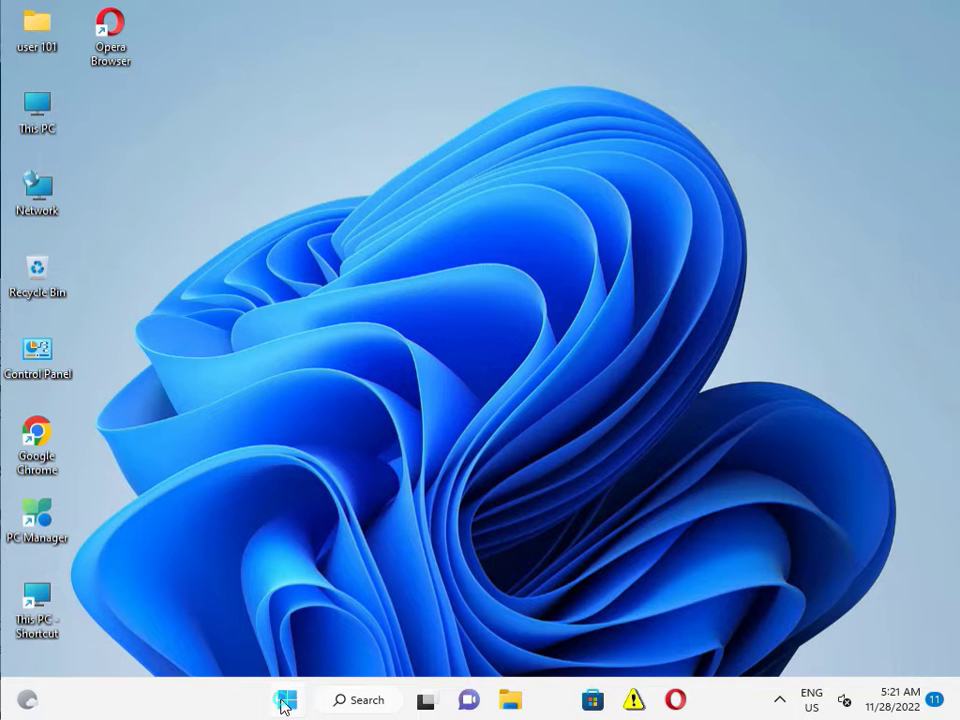
Unpin Clipchamp, Prime Video, Spotify and Instagram from the Start menu.
left_click(286, 699)
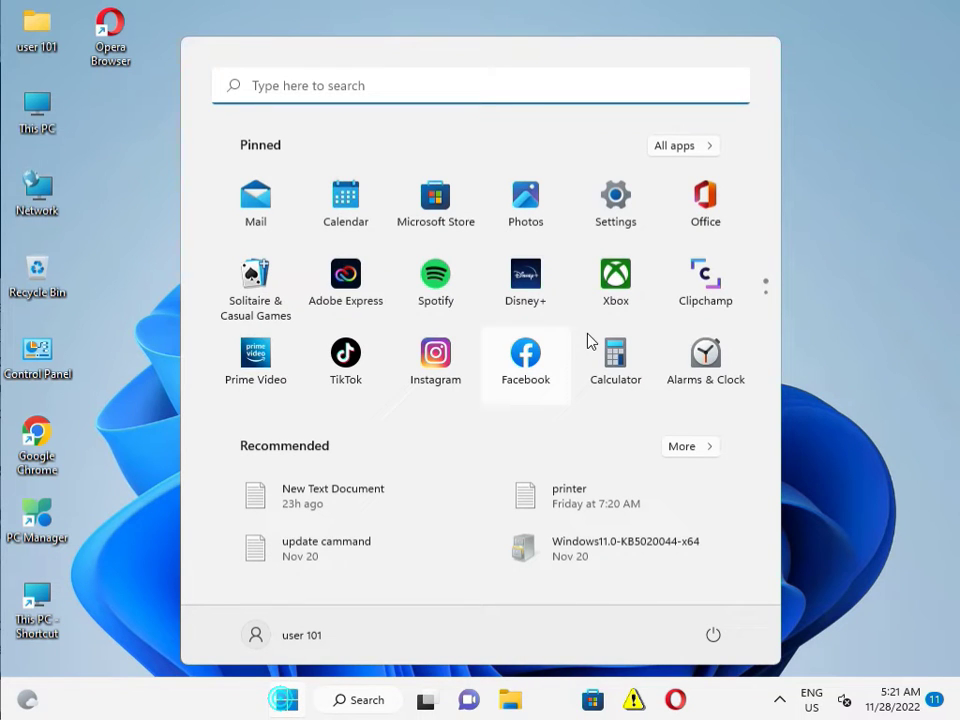
right_click(705, 272)
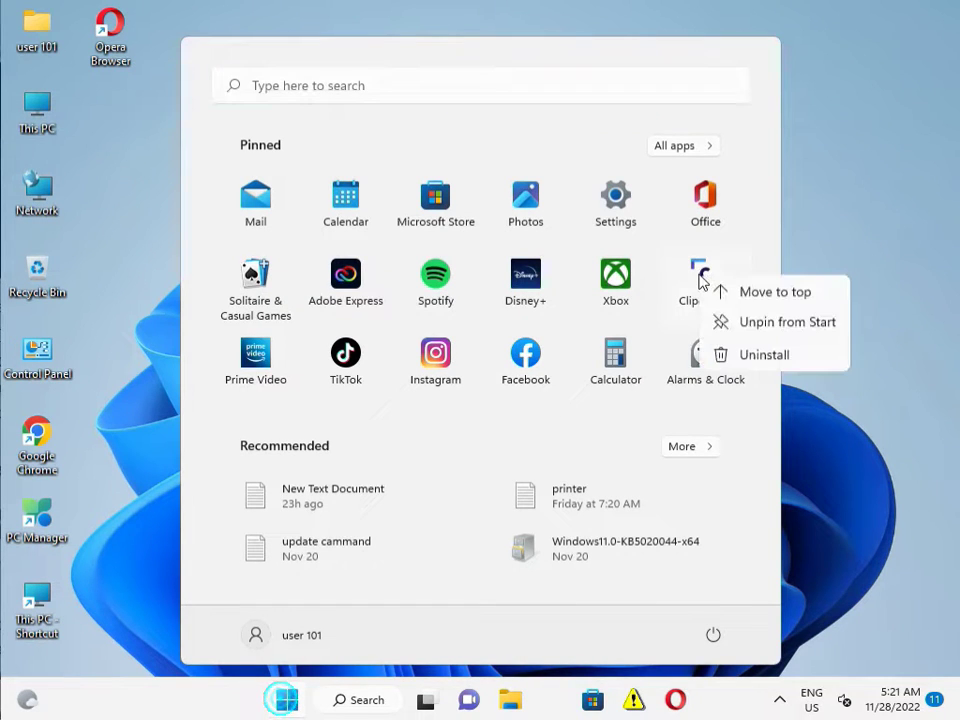
mouse_move(763, 355)
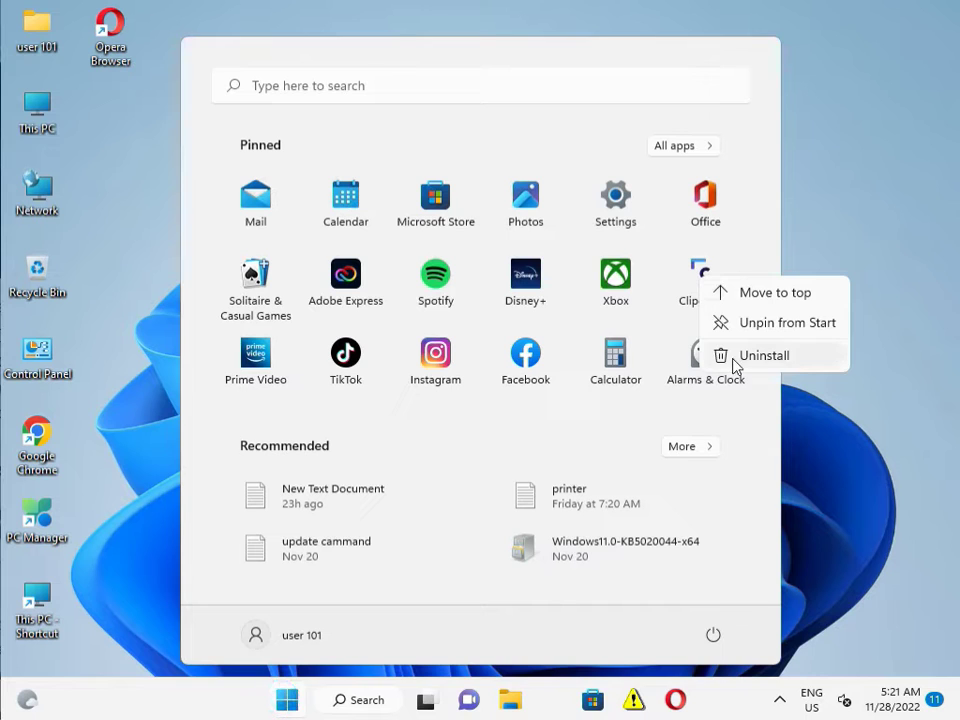
left_click(787, 322)
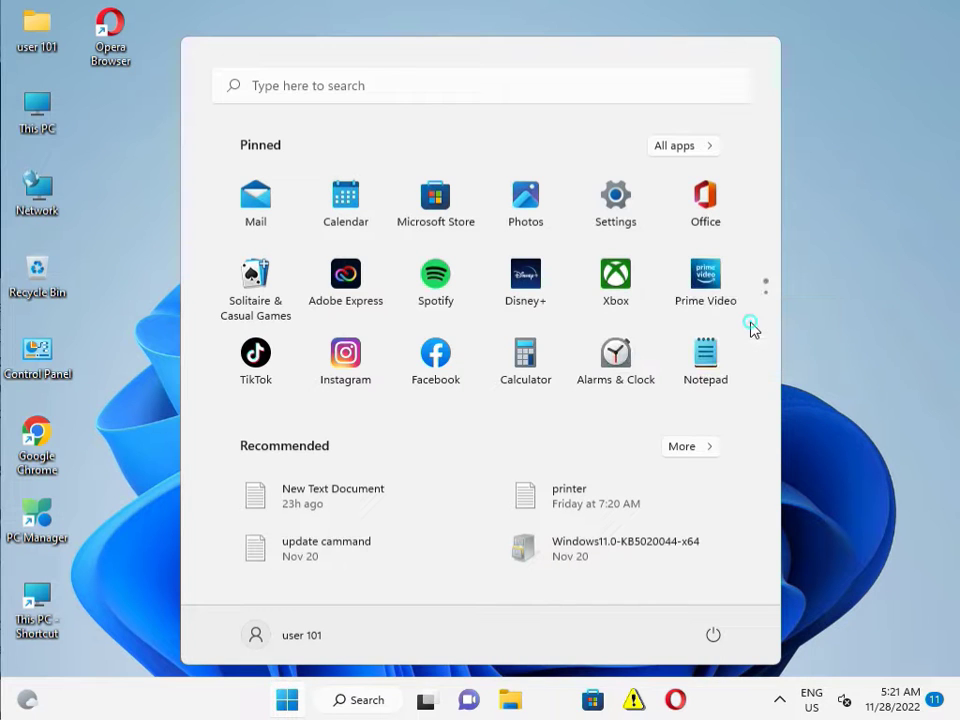
right_click(705, 280)
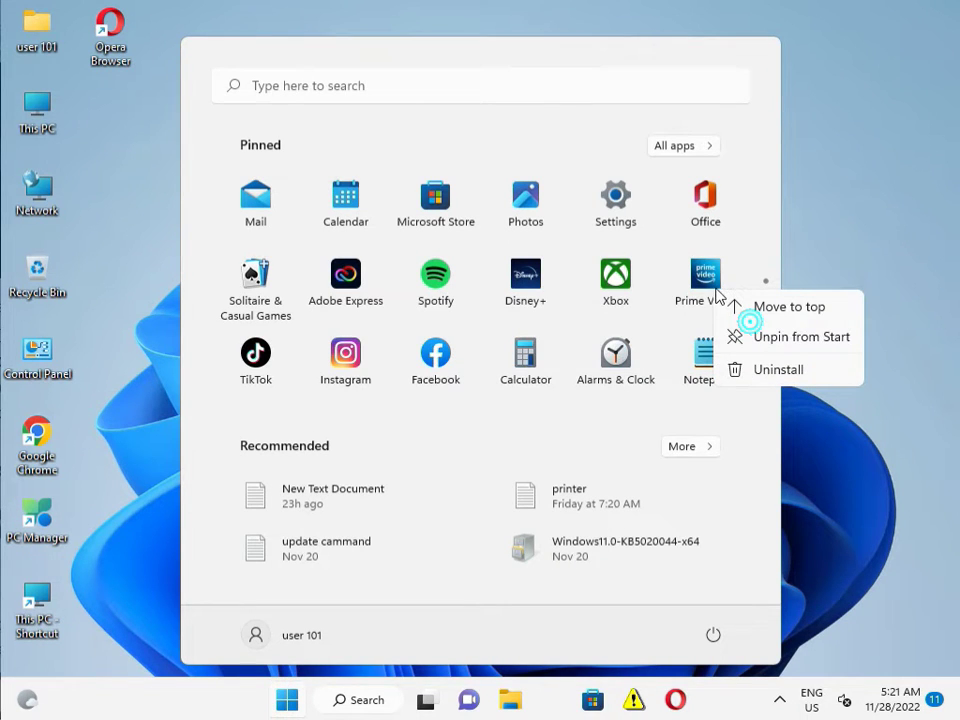
mouse_move(750, 336)
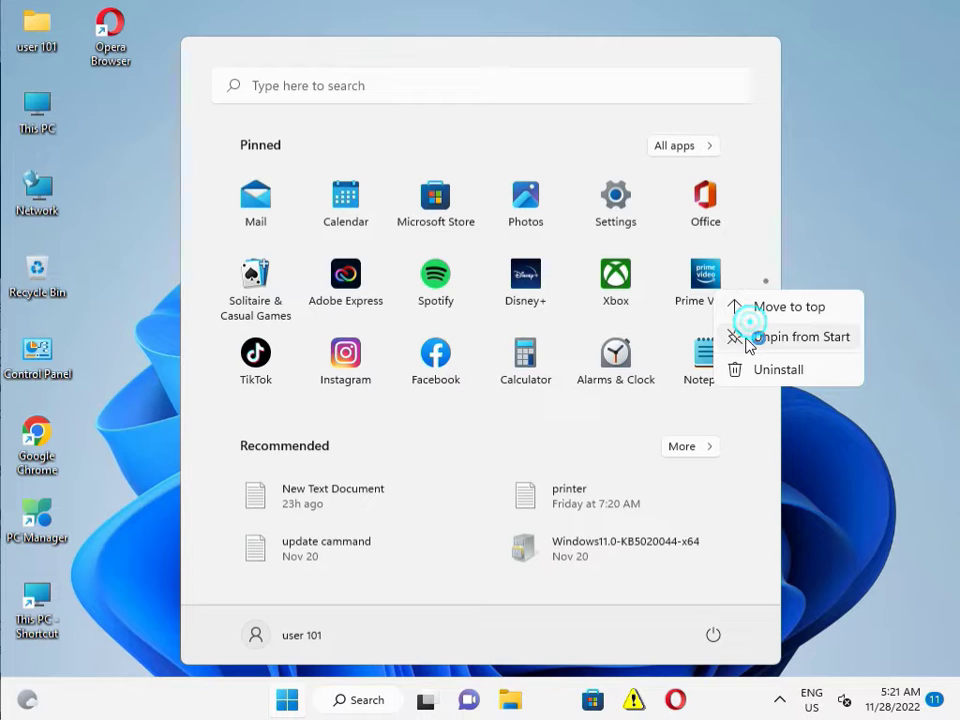
mouse_move(750, 343)
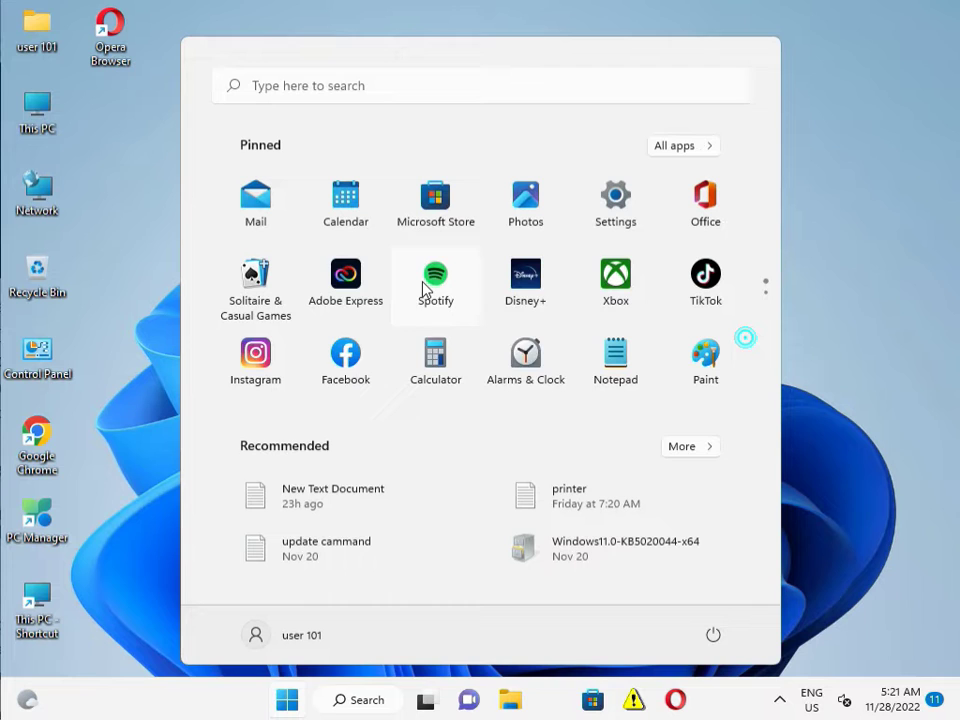
right_click(435, 284)
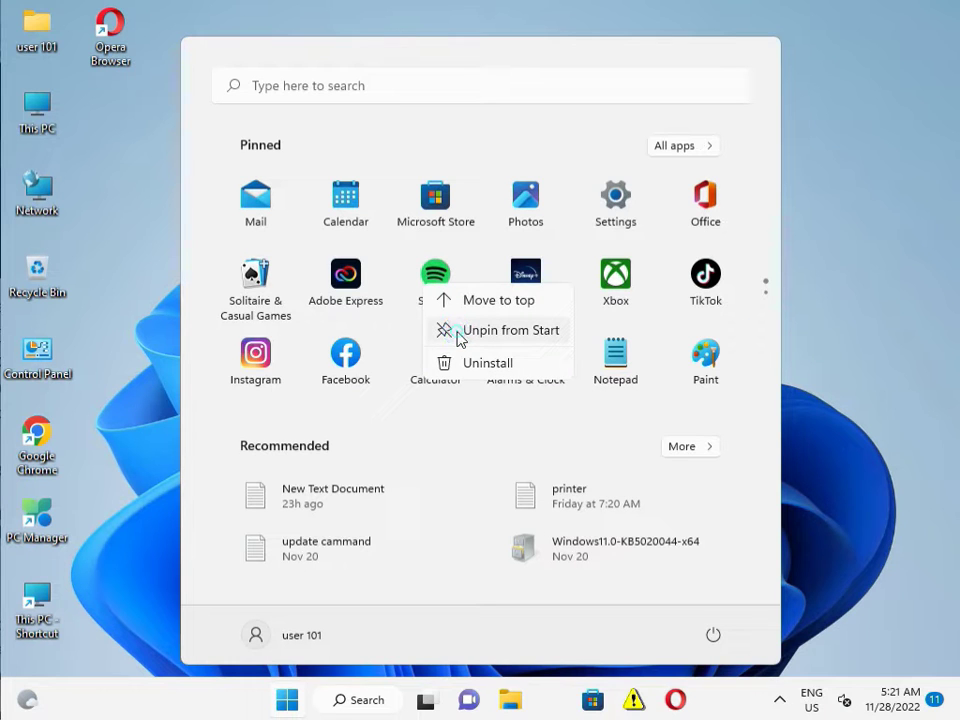
left_click(517, 330)
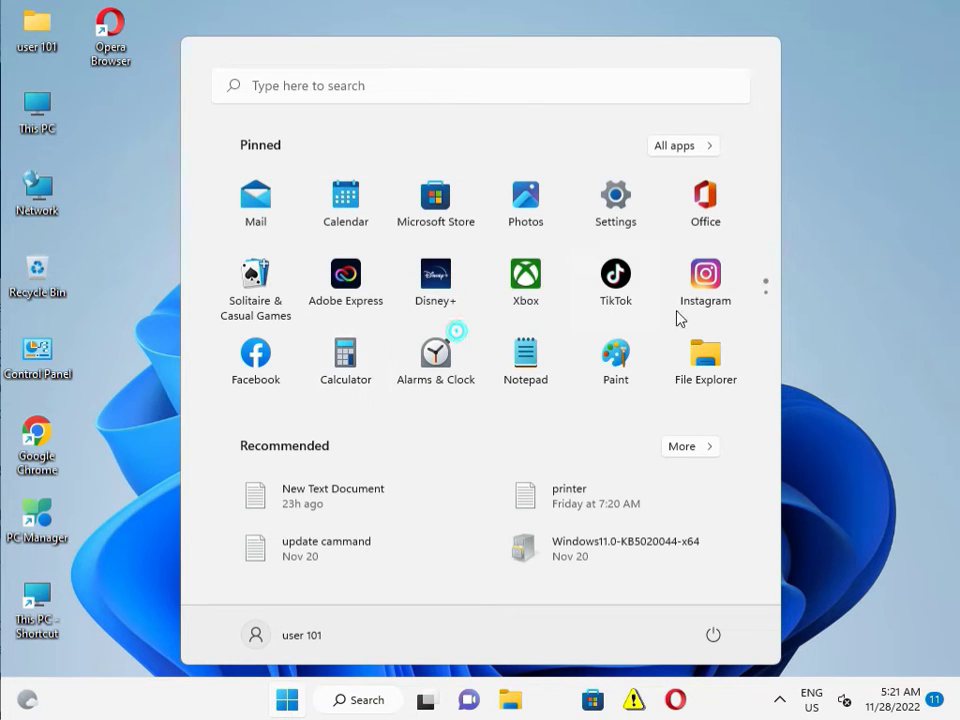
right_click(705, 272)
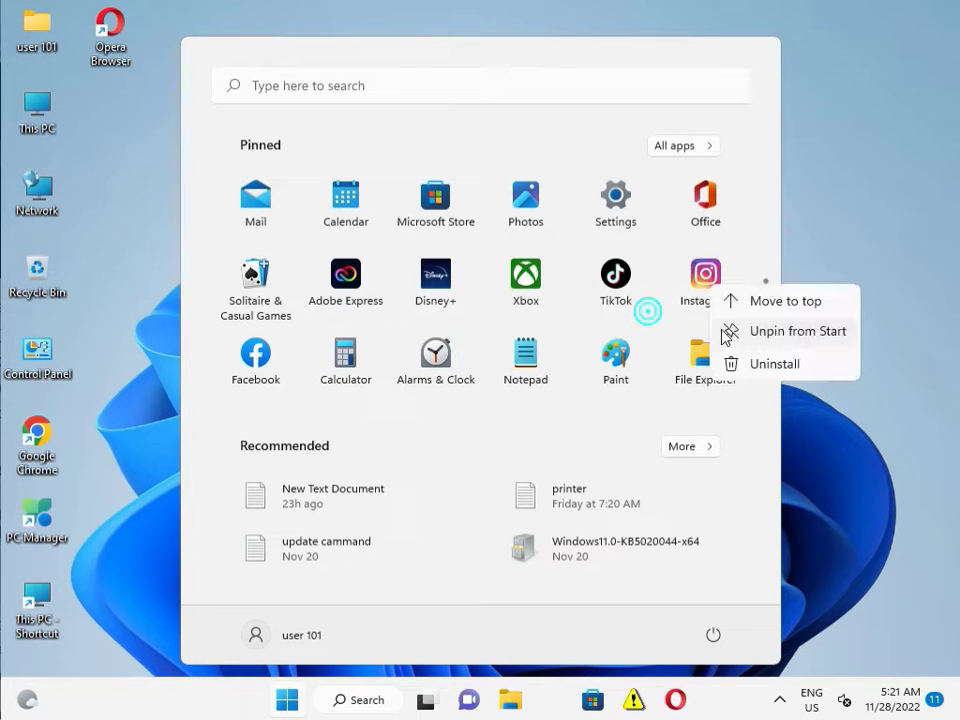
mouse_move(750, 350)
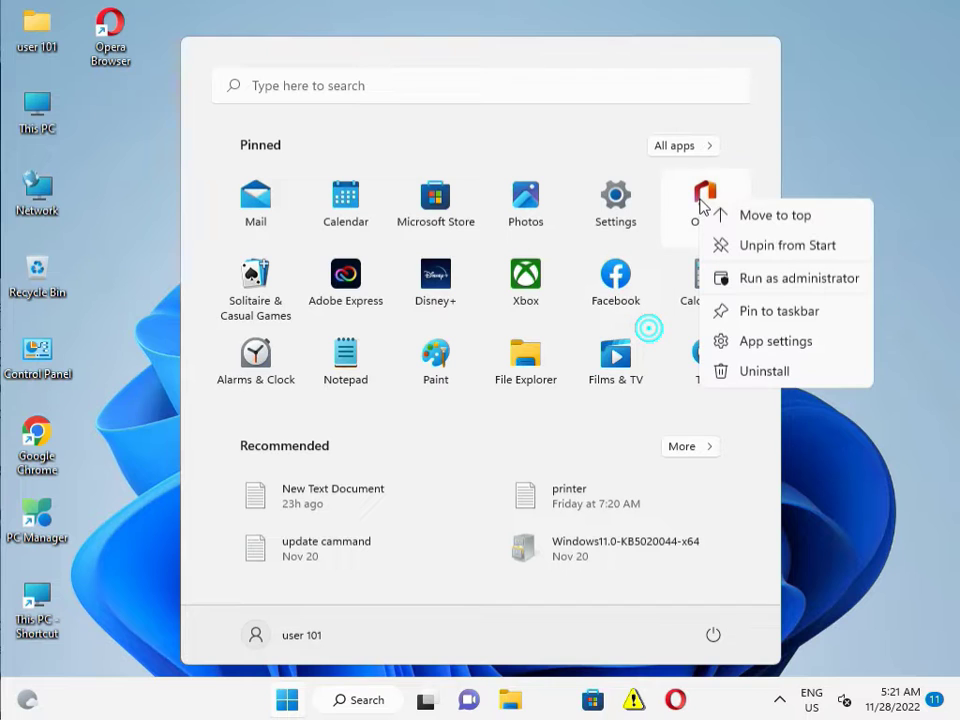
mouse_move(751, 318)
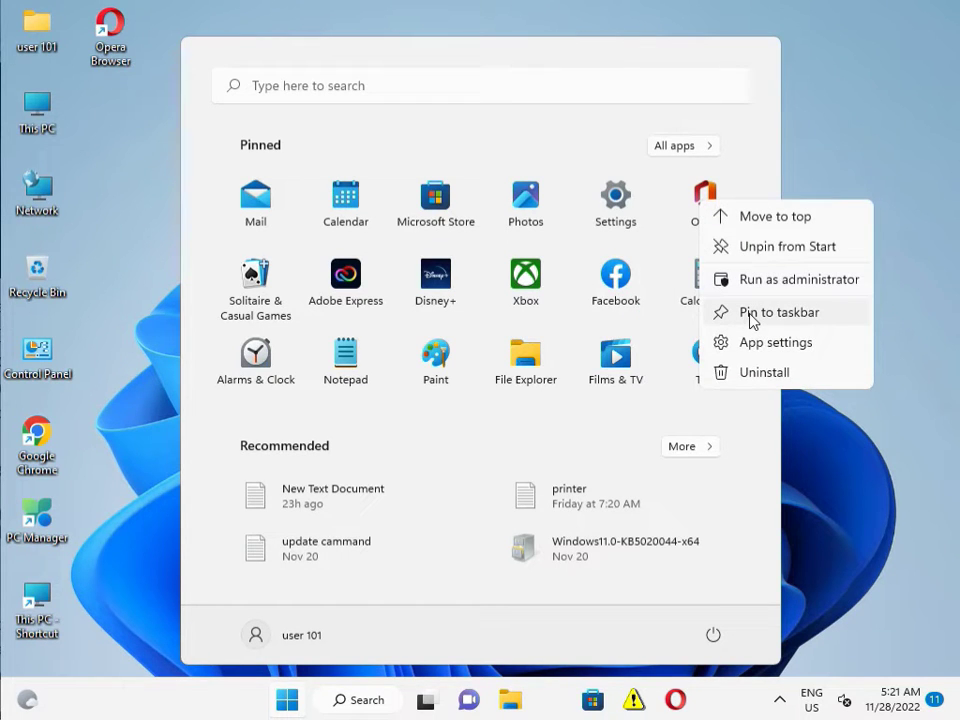
mouse_move(755, 328)
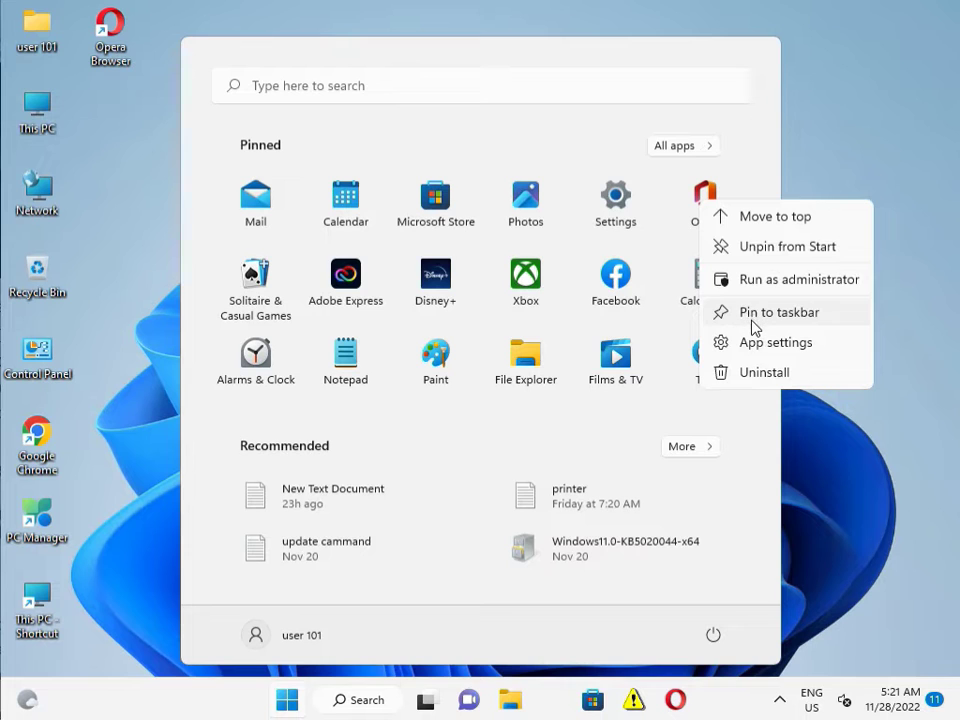
Unpin Office, Solitaire & Casual Games, Opera Browser and Disney+ from Start.
left_click(775, 216)
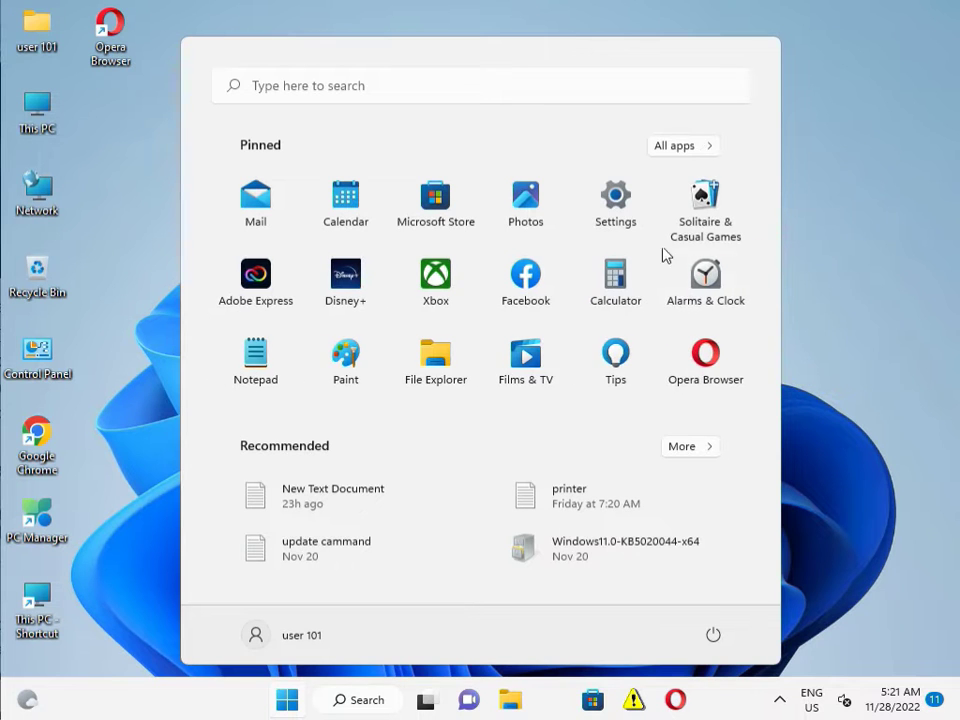
right_click(705, 200)
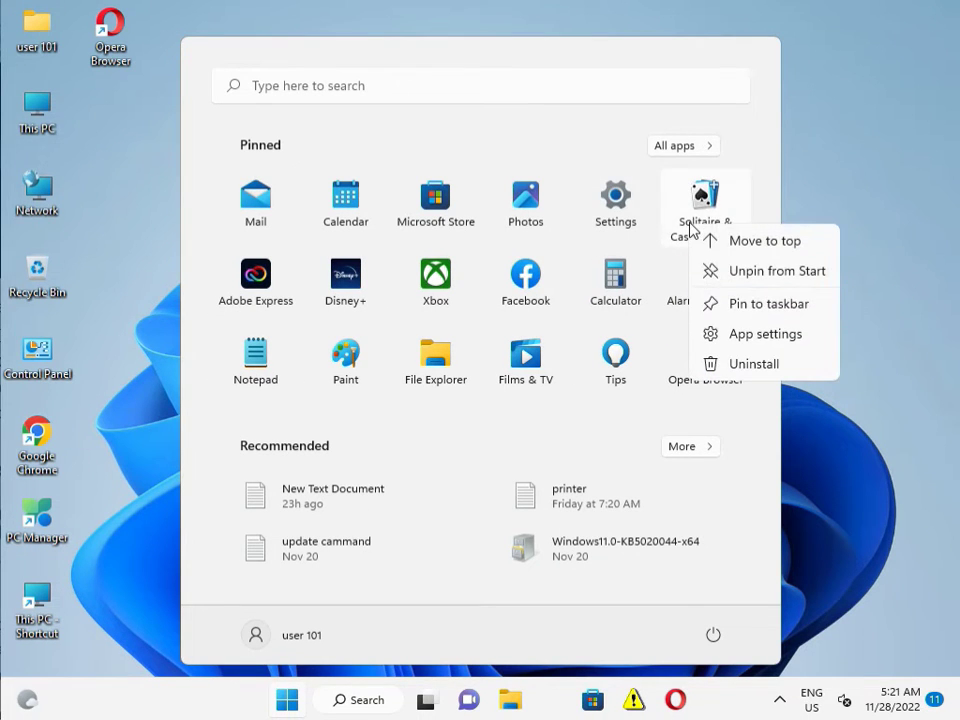
left_click(778, 271)
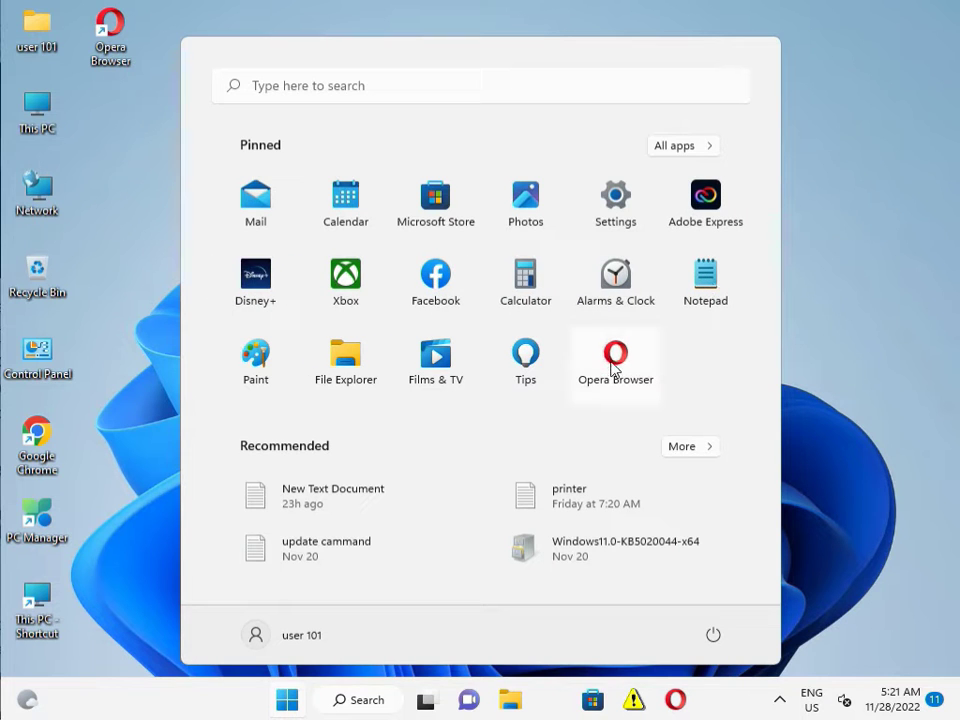
right_click(615, 360)
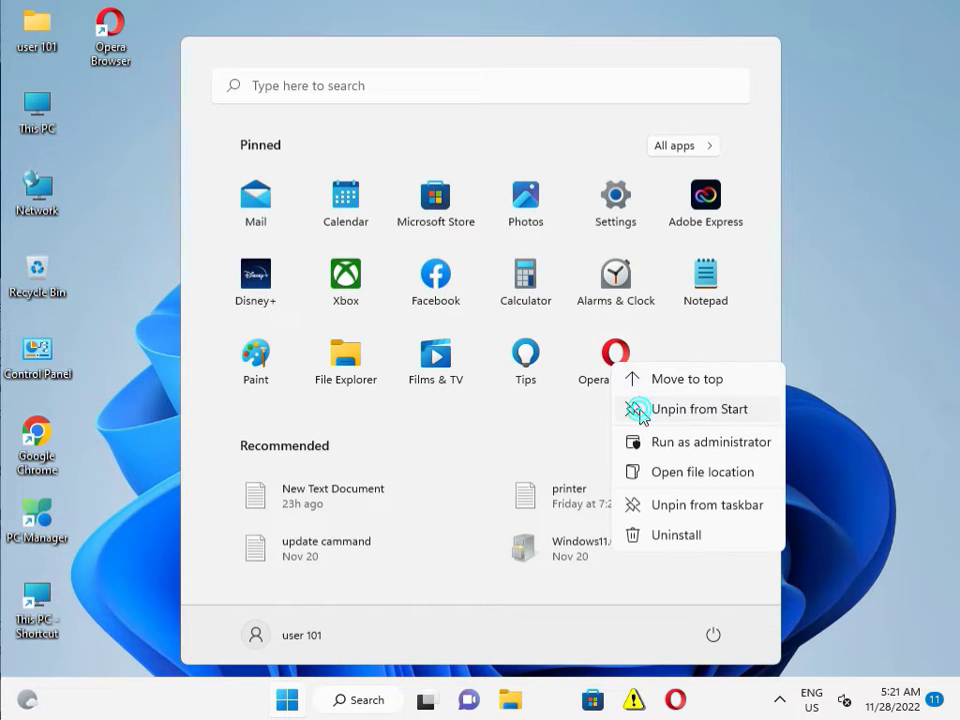
left_click(700, 409)
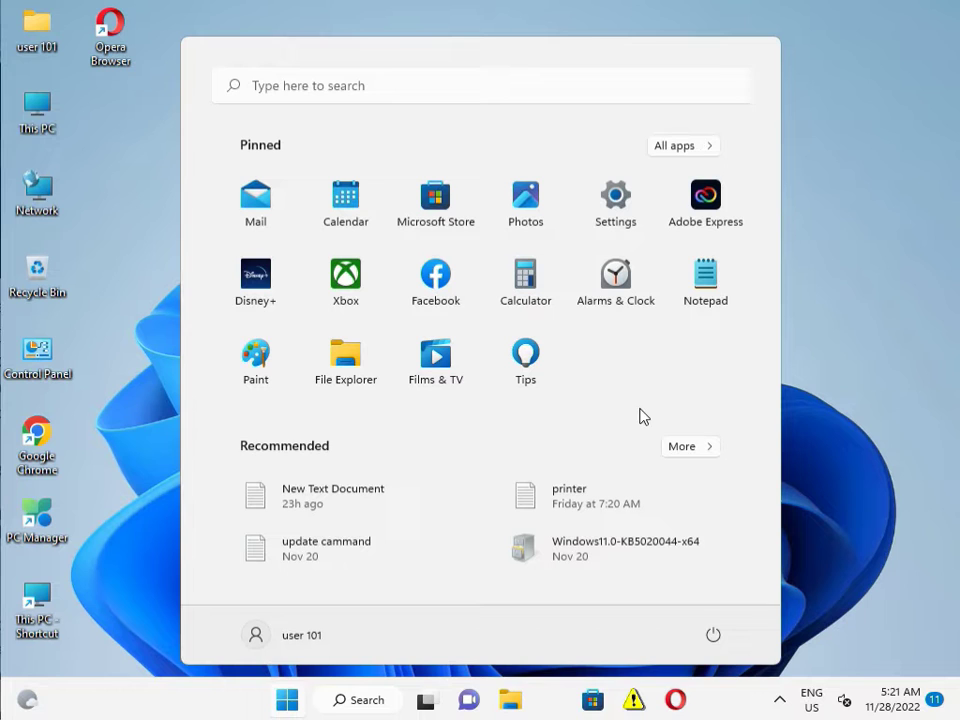
right_click(255, 280)
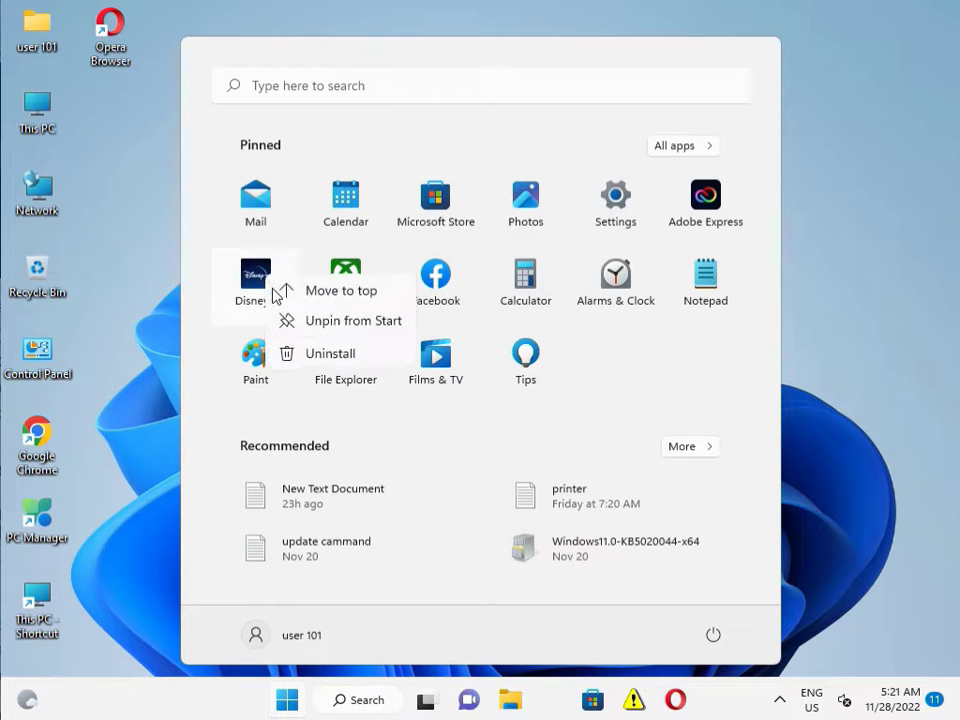
left_click(353, 320)
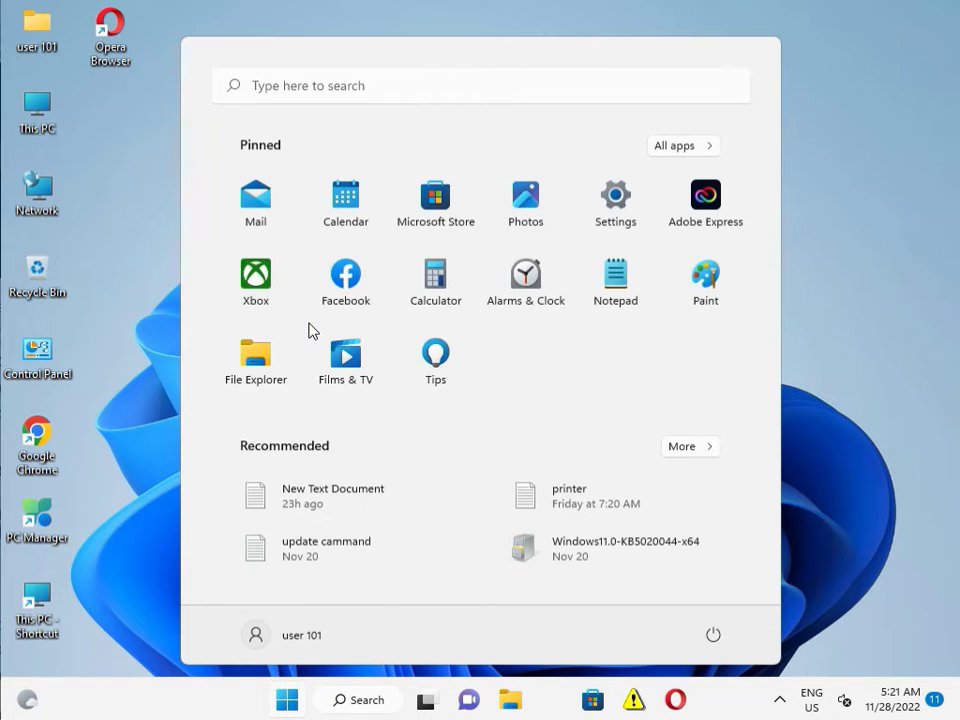
mouse_move(705, 200)
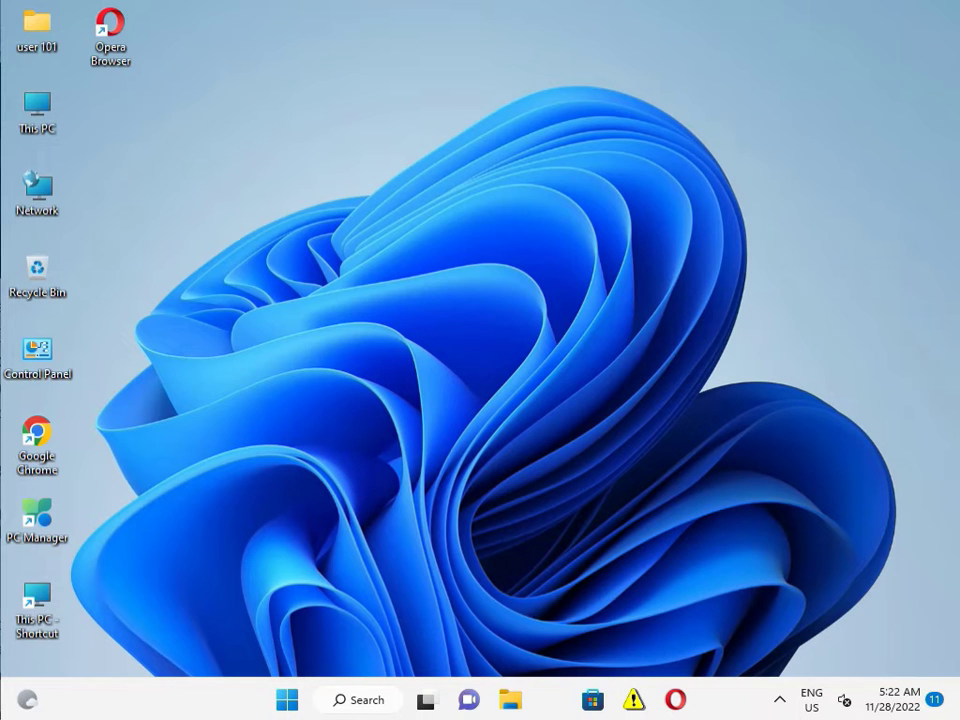
mouse_move(357, 503)
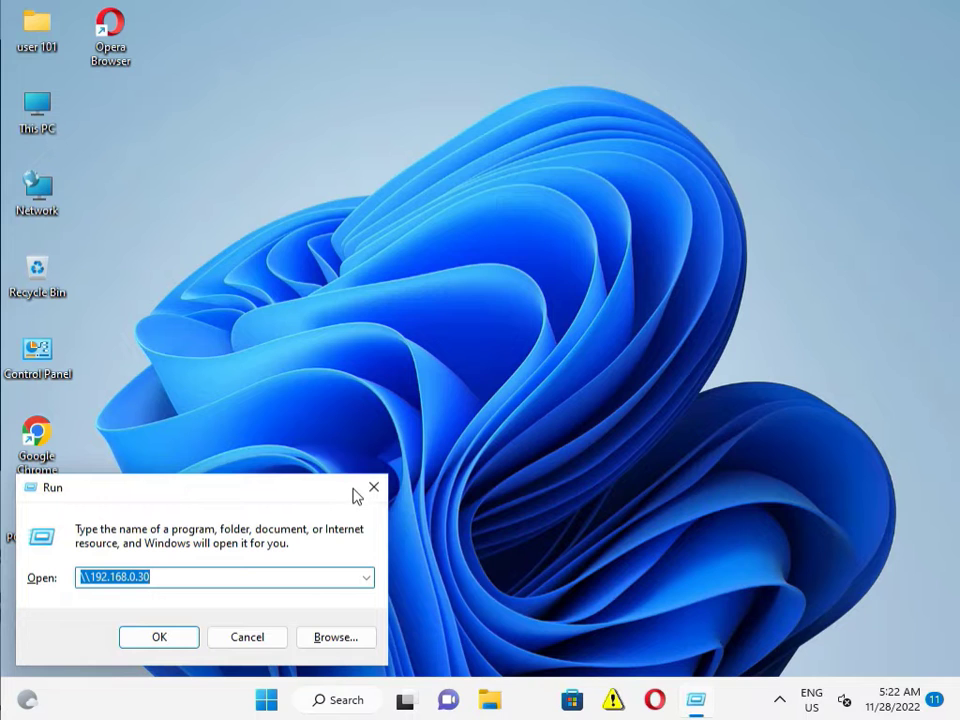
Launch System Configuration by running msconfig from the Run dialog.
type("ms")
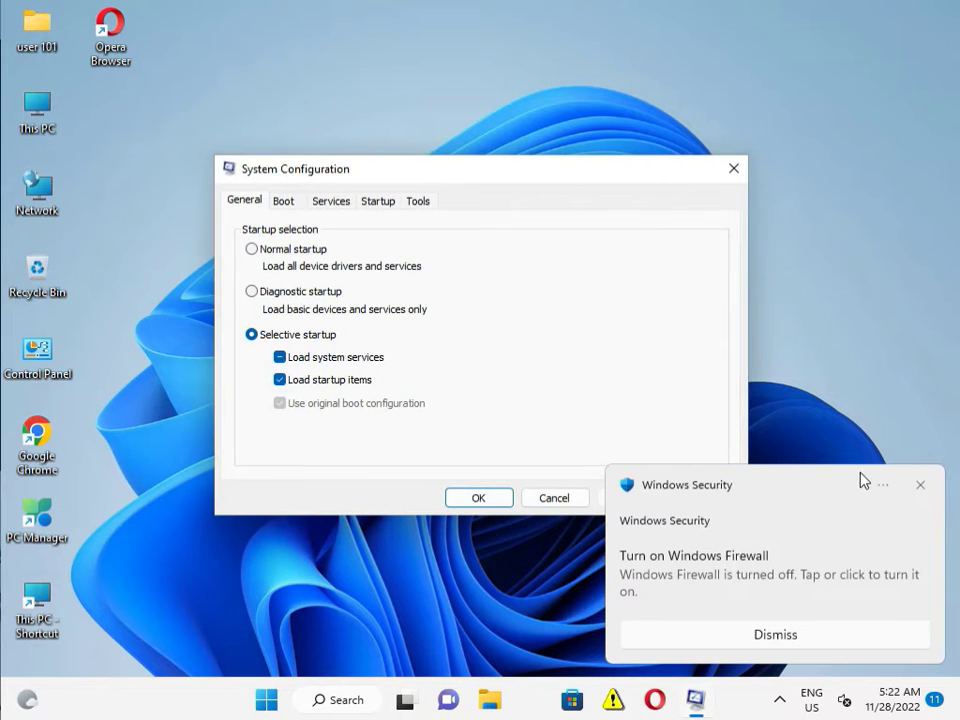
Dismiss the firewall notification and show System Configuration's Startup tab.
left_click(775, 634)
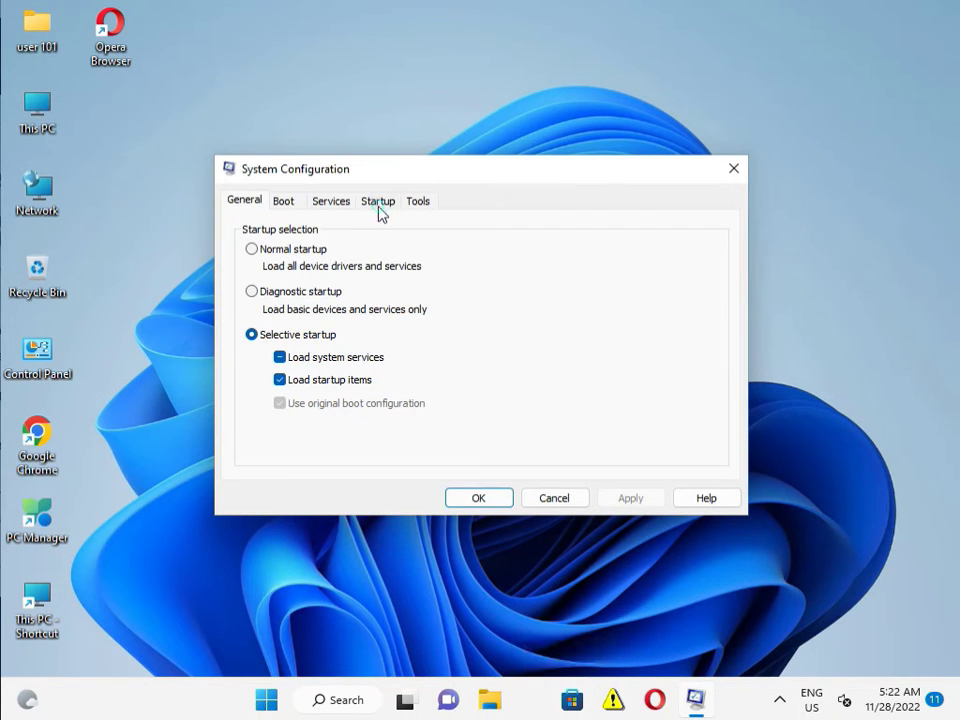
left_click(378, 200)
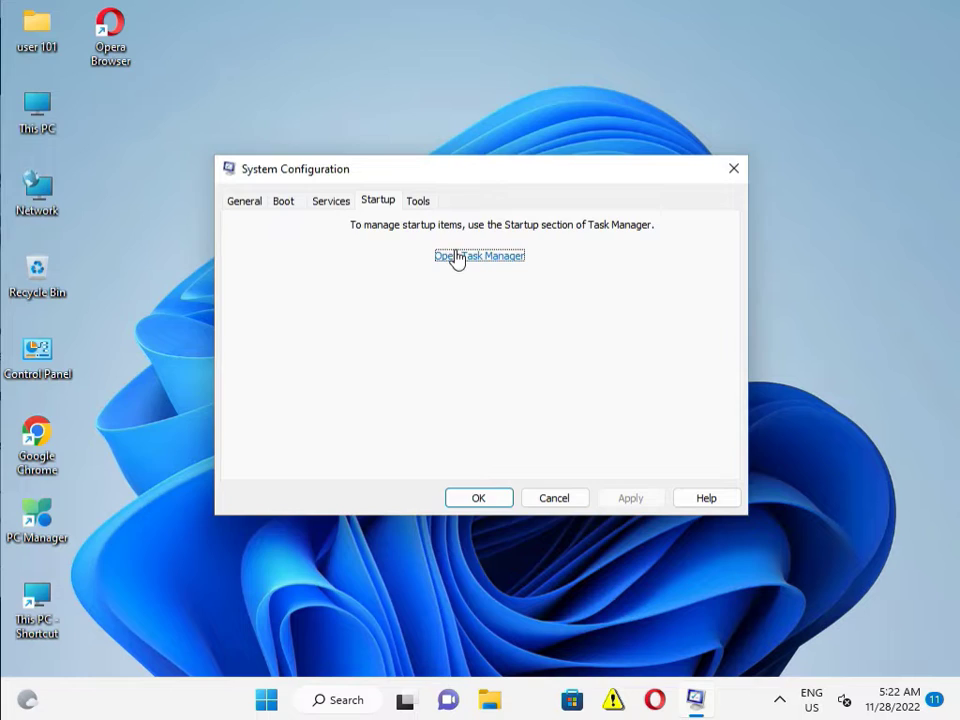
Disable Microsoft OneDrive and MSPCManager at startup, then close Task Manager and System Configuration.
left_click(479, 256)
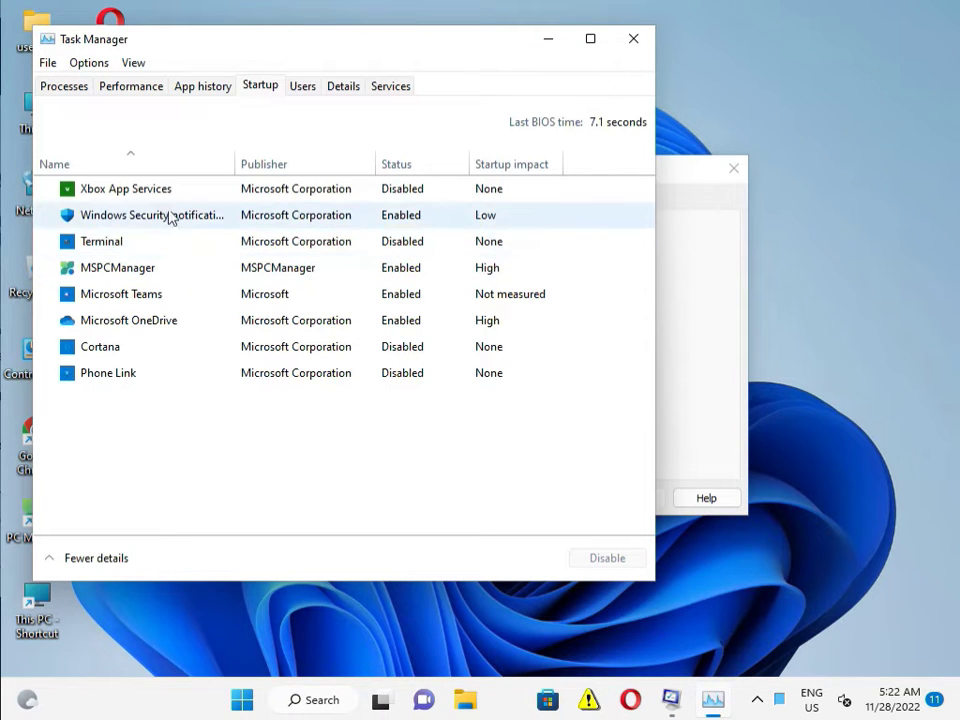
right_click(125, 188)
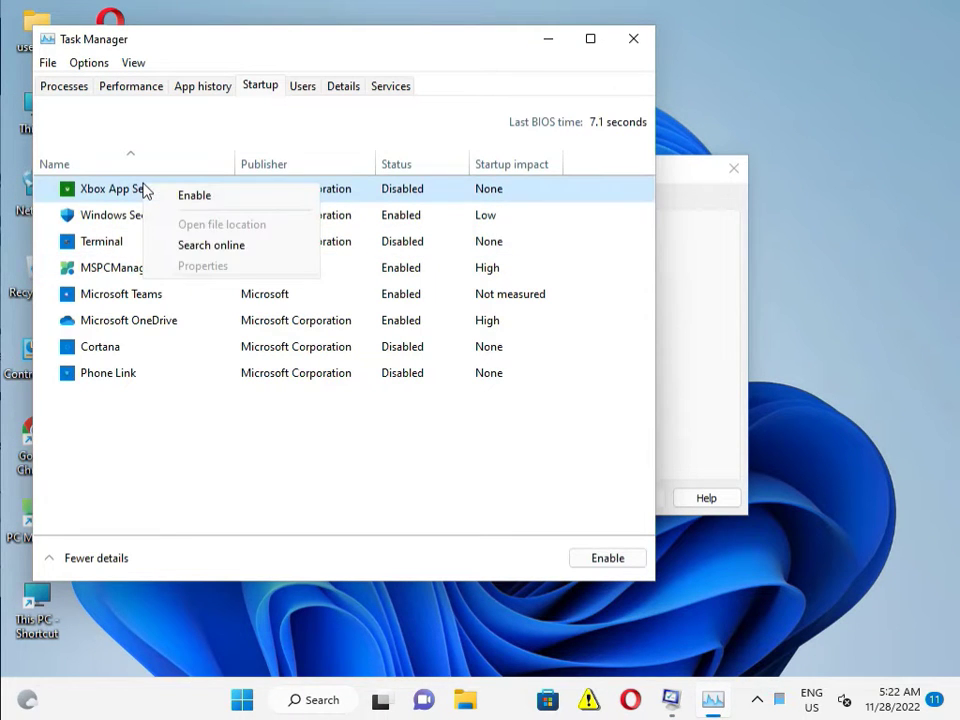
mouse_move(415, 207)
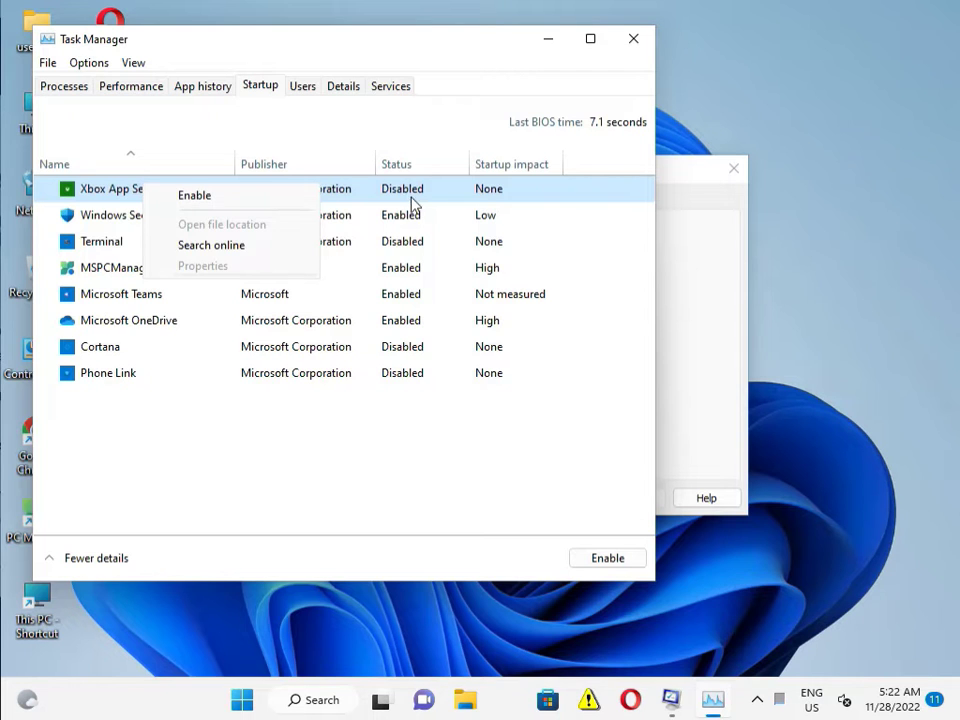
right_click(150, 215)
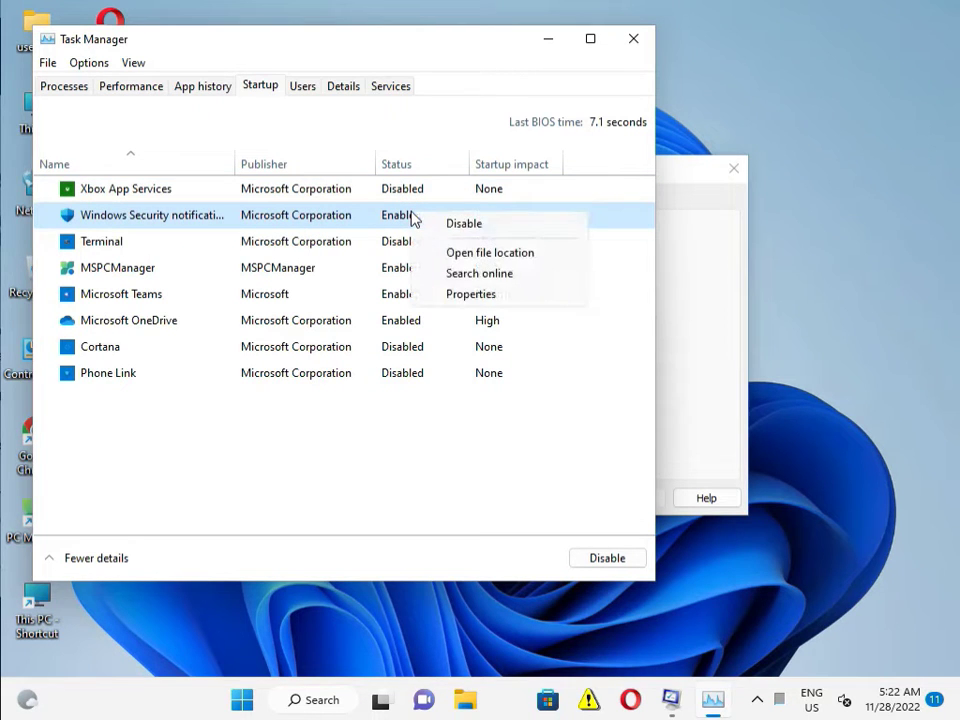
mouse_move(464, 223)
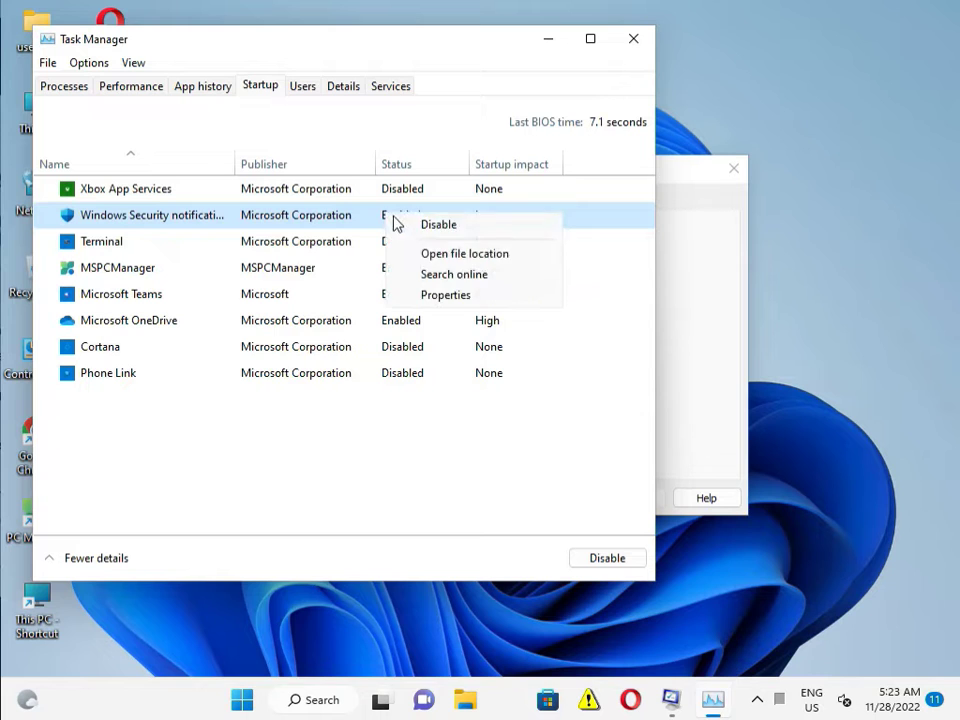
mouse_move(390, 327)
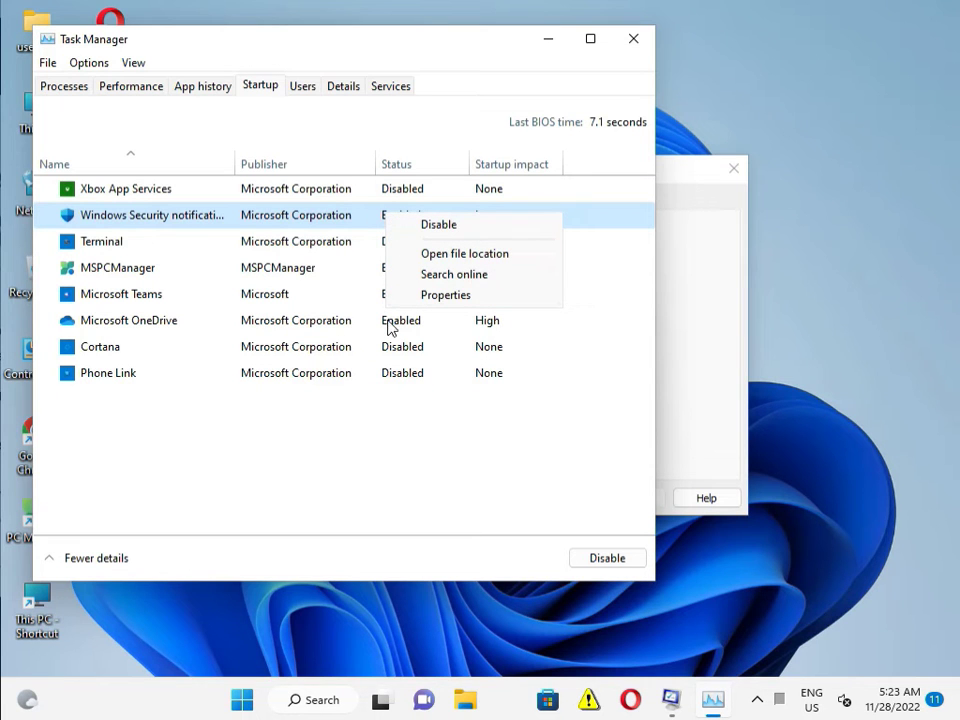
right_click(128, 320)
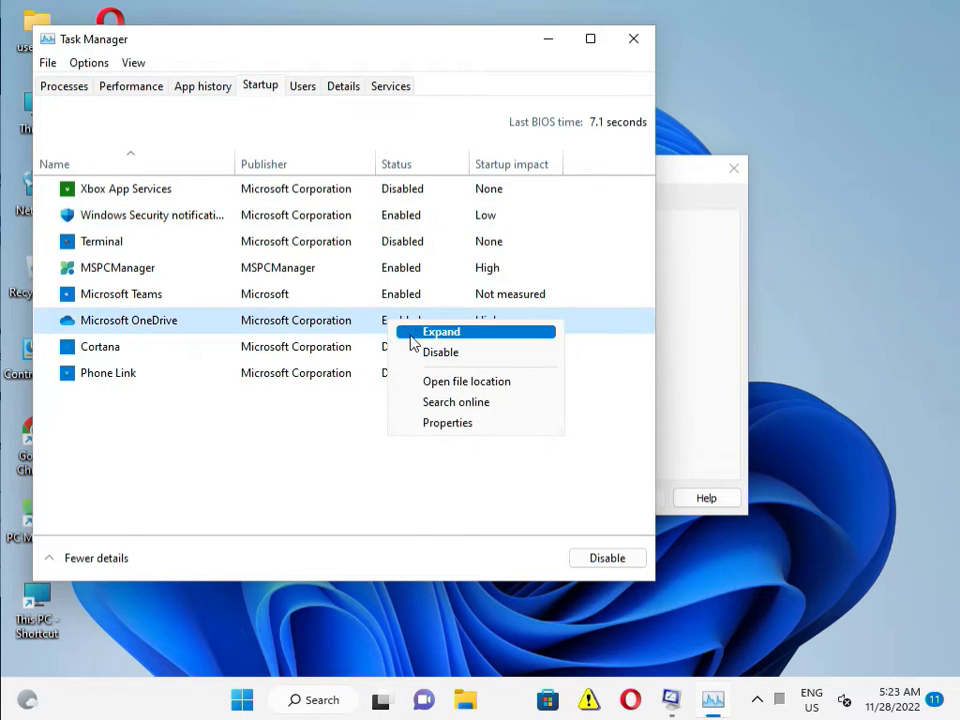
left_click(441, 352)
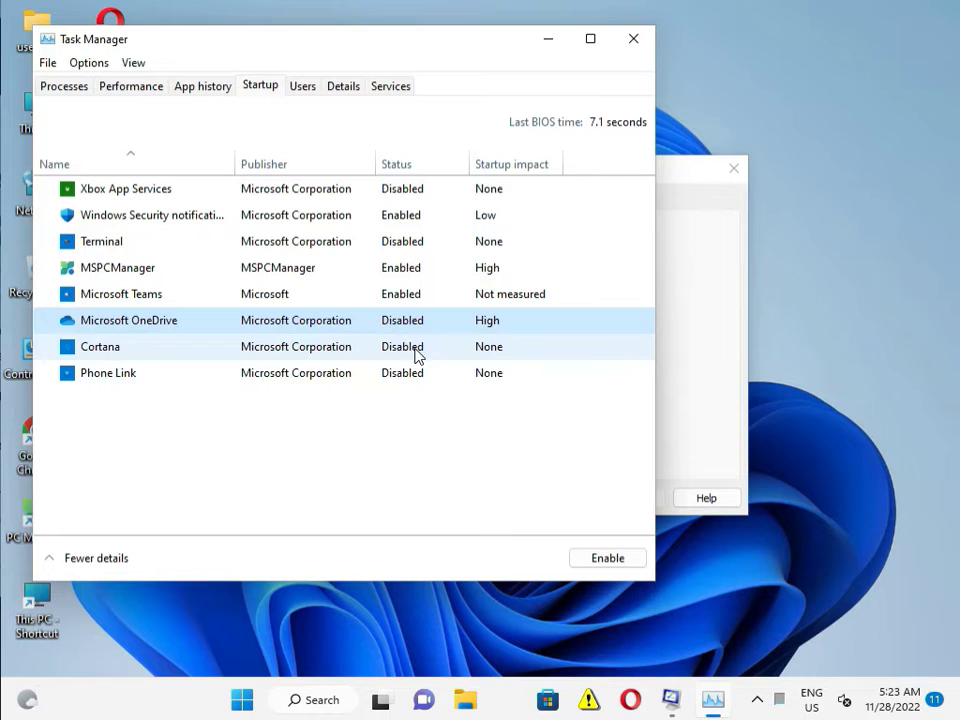
left_click(117, 267)
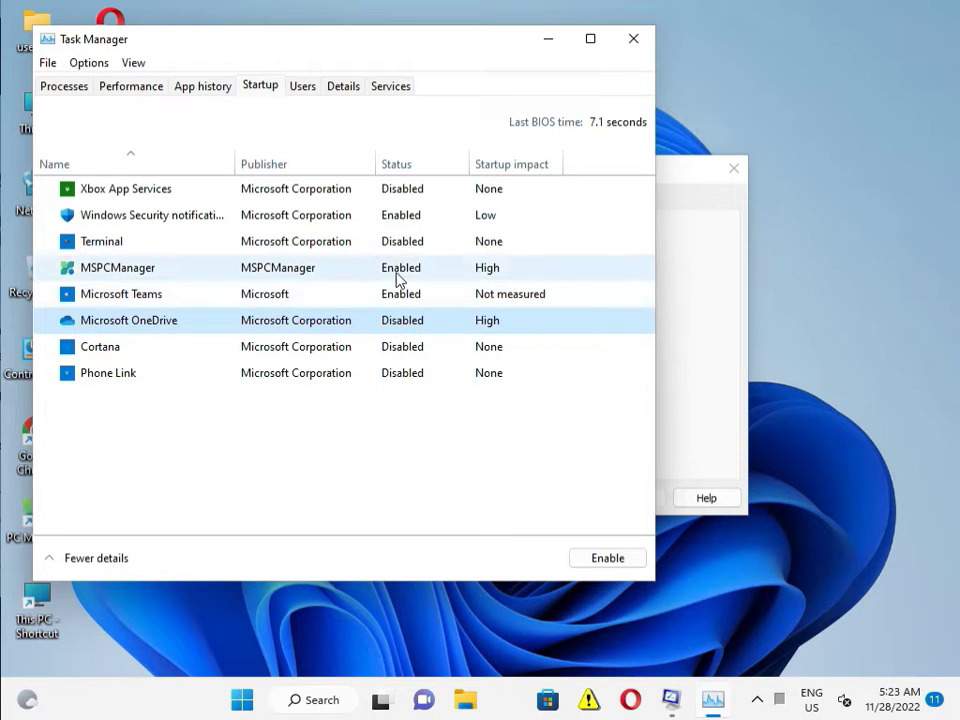
right_click(117, 267)
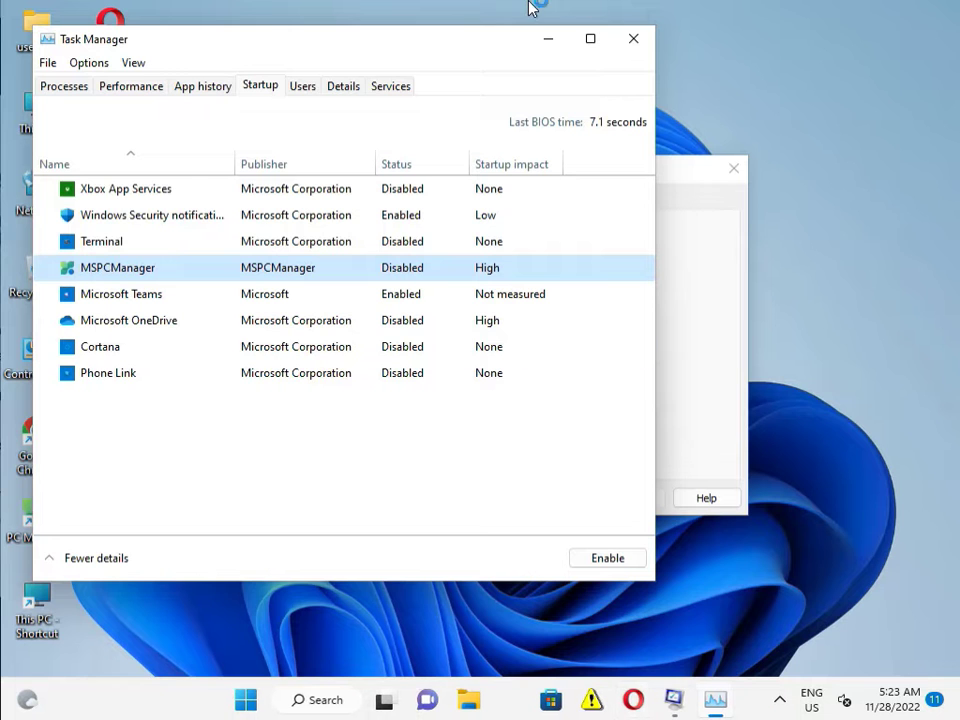
left_click(633, 38)
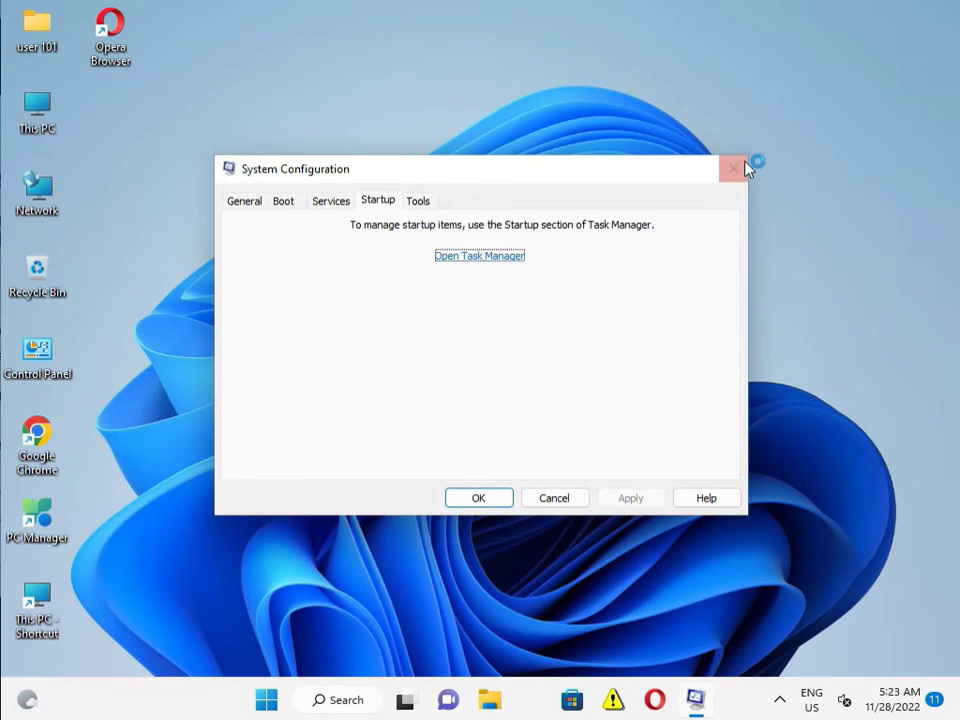
left_click(734, 168)
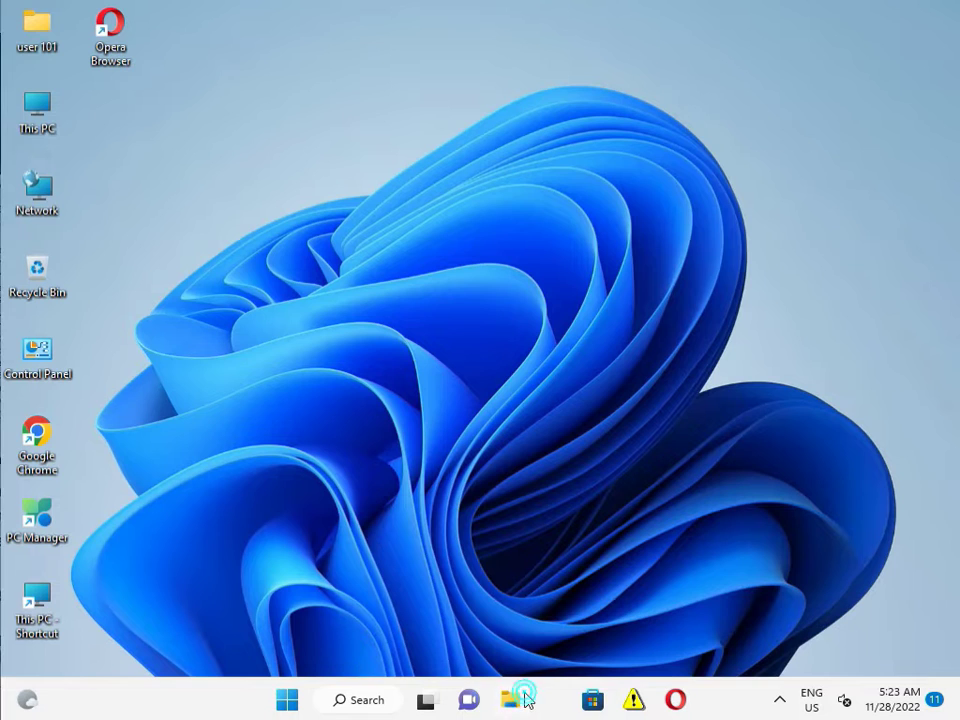
Show This PC in File Explorer and open its full context menu.
left_click(510, 699)
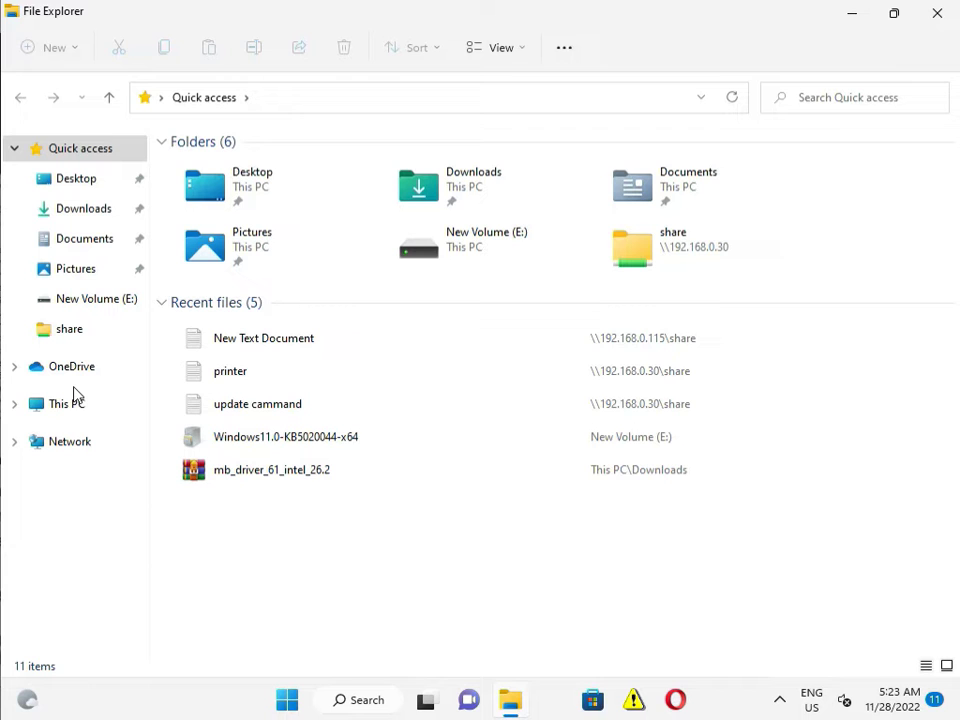
left_click(63, 403)
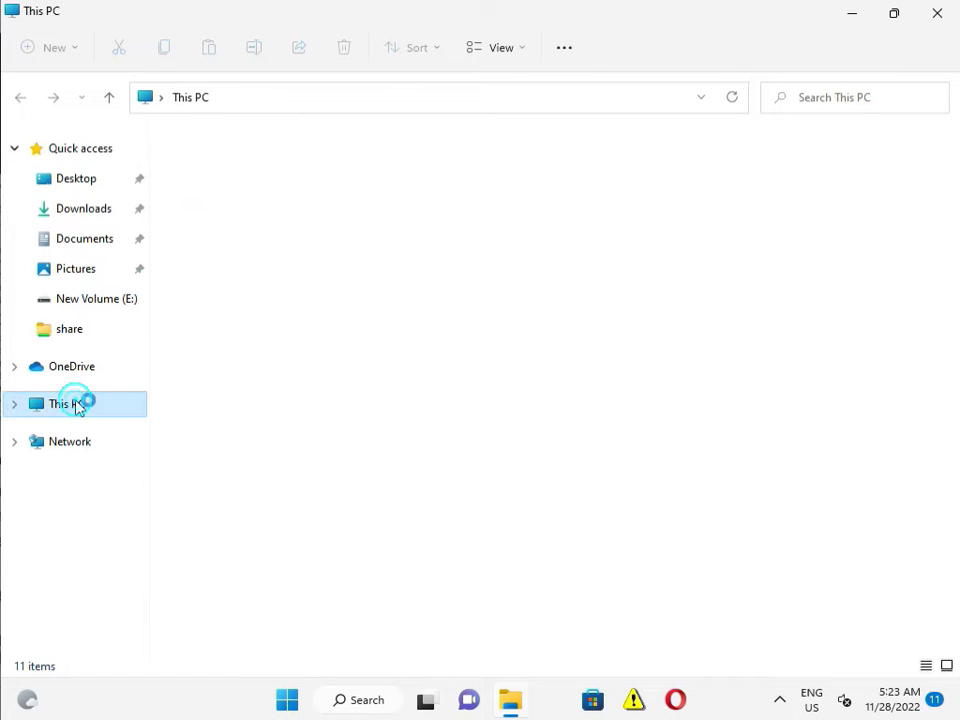
left_click(66, 403)
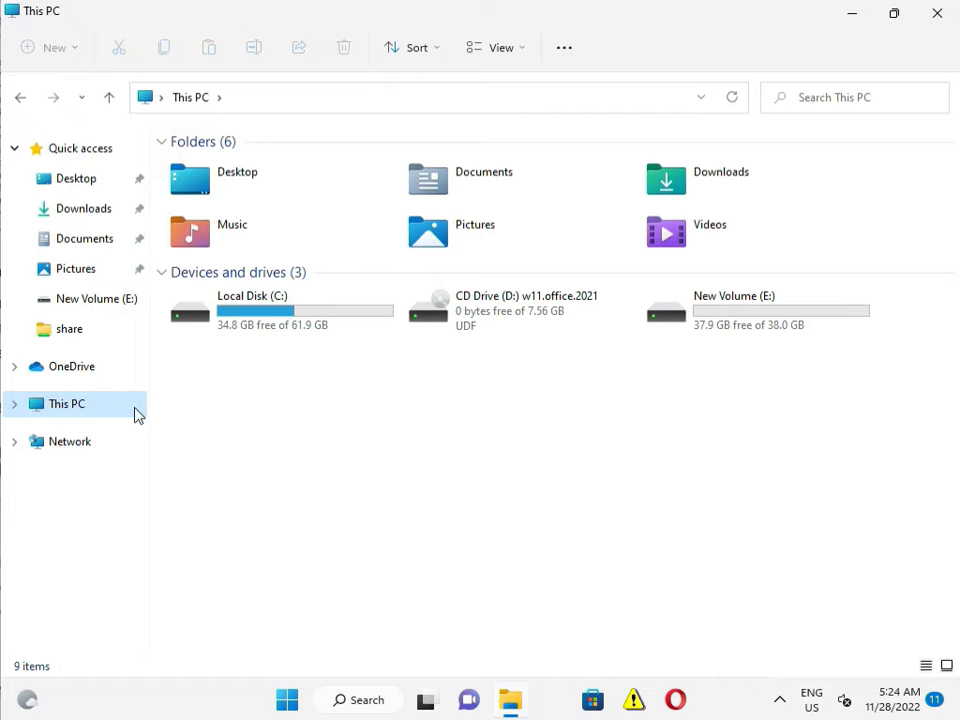
right_click(65, 403)
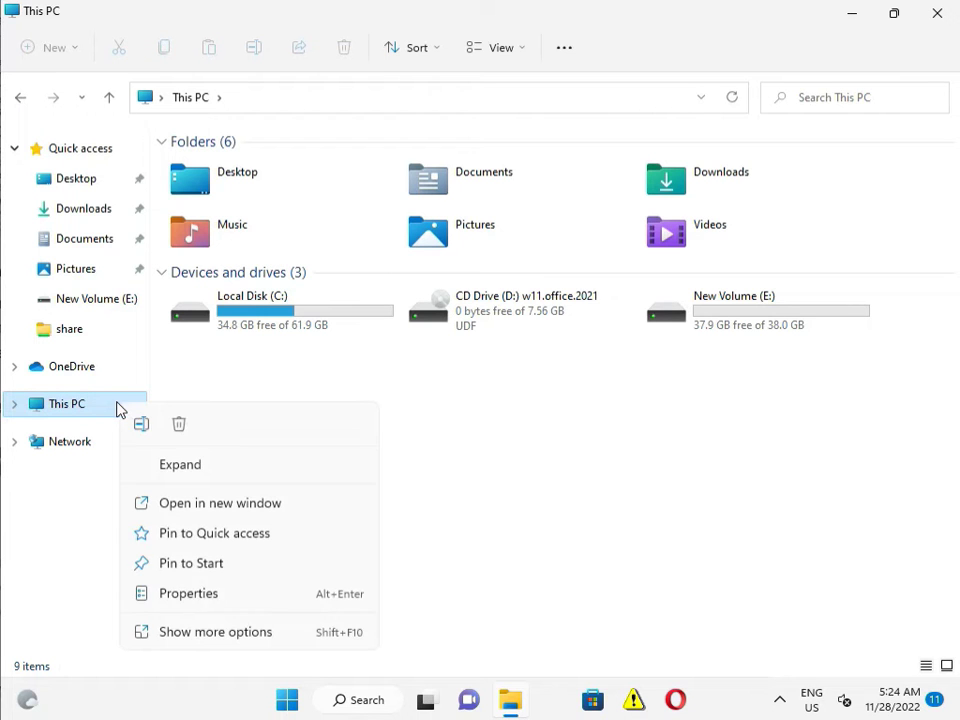
mouse_move(208, 632)
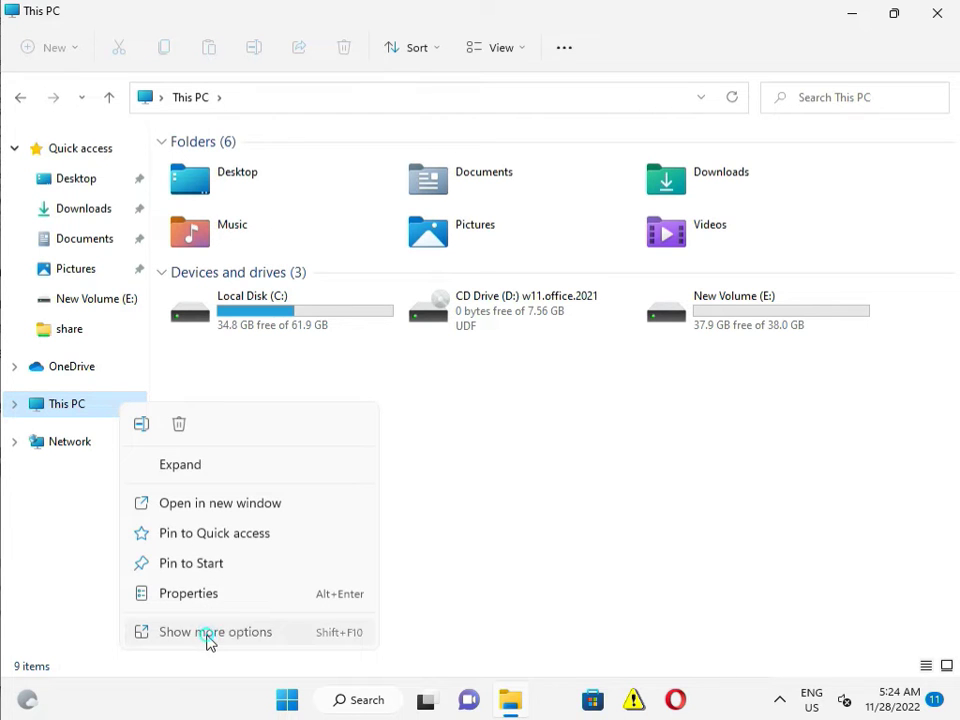
left_click(215, 632)
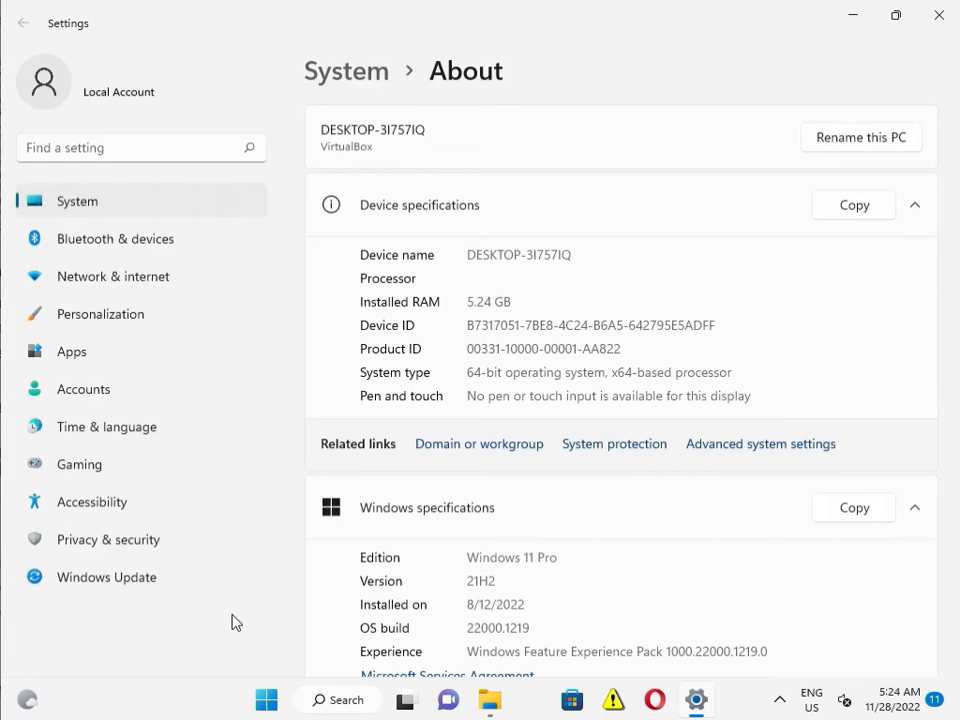
mouse_move(760, 443)
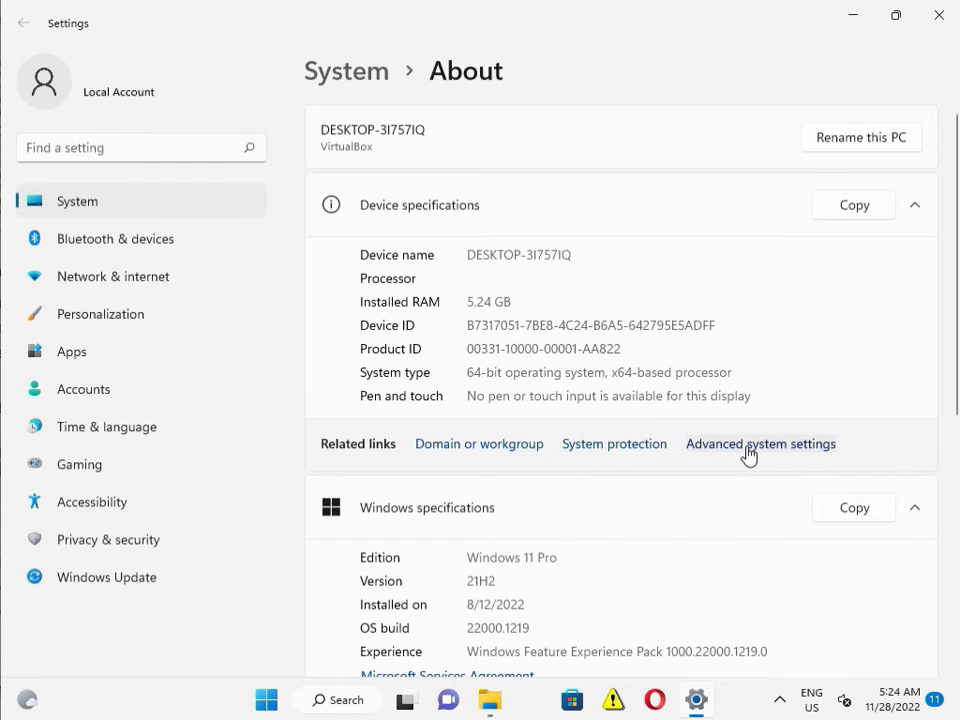
Set Performance Options to 'Adjust for best appearance', confirm, and close Settings.
left_click(760, 443)
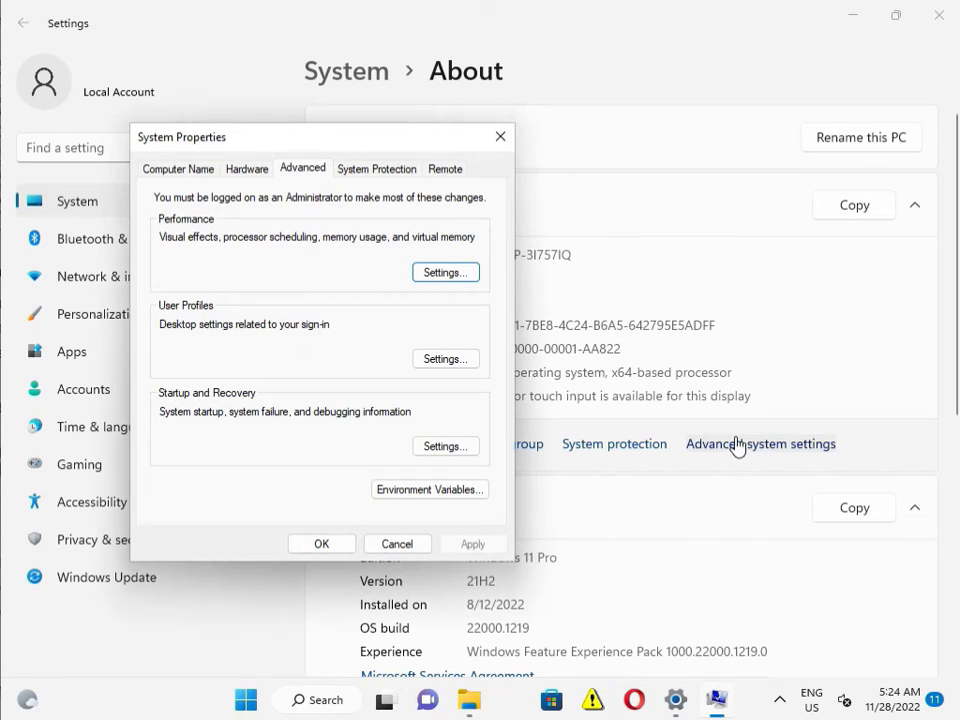
mouse_move(445, 272)
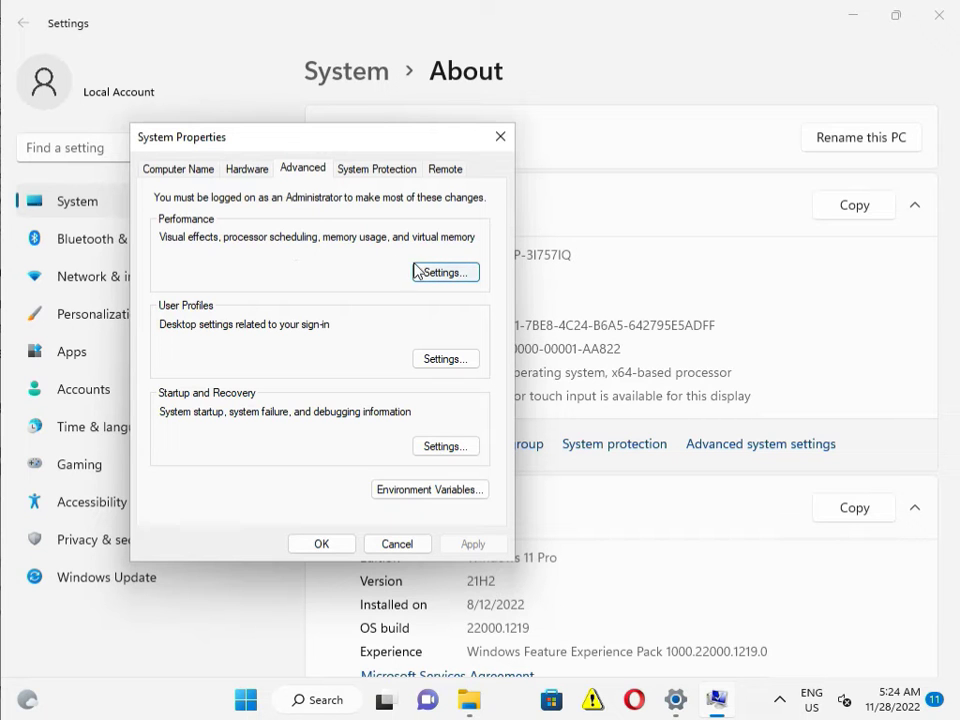
left_click(444, 272)
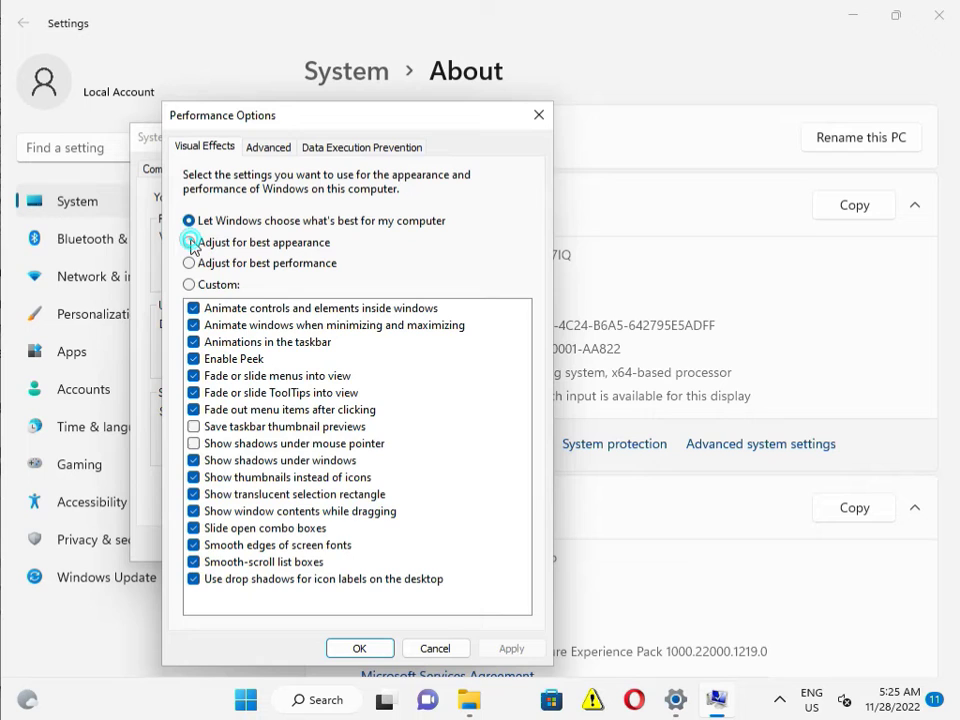
left_click(189, 242)
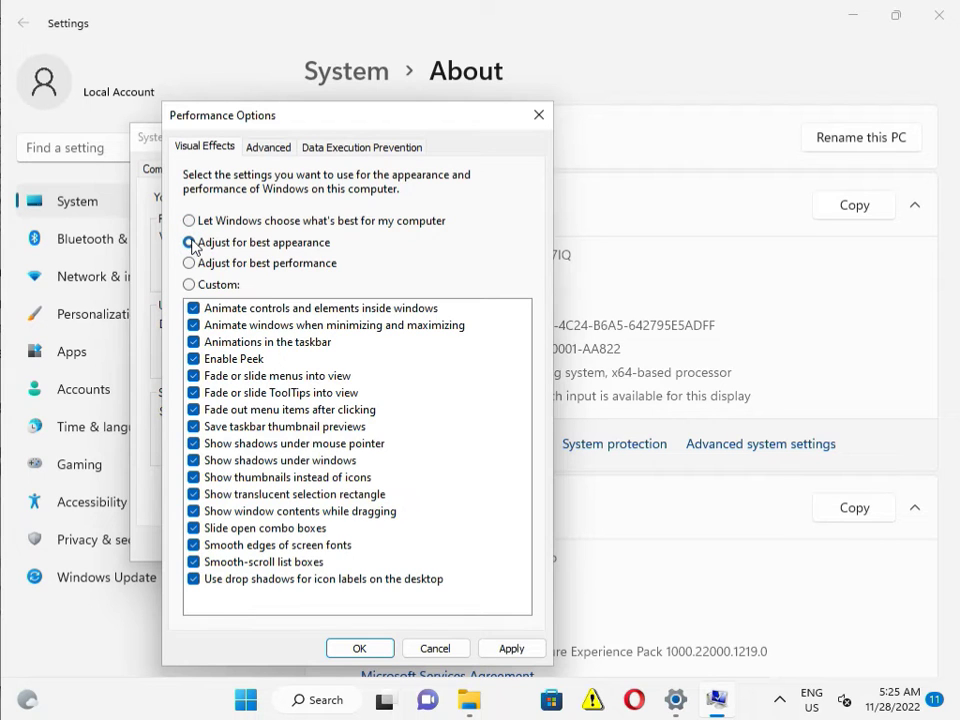
left_click(189, 242)
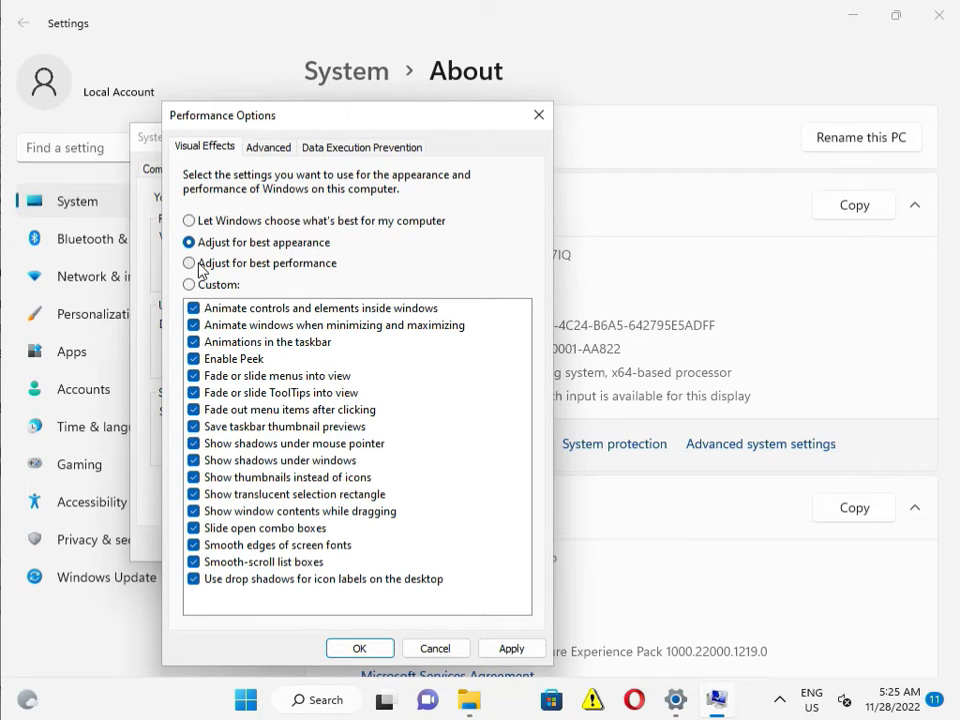
mouse_move(511, 648)
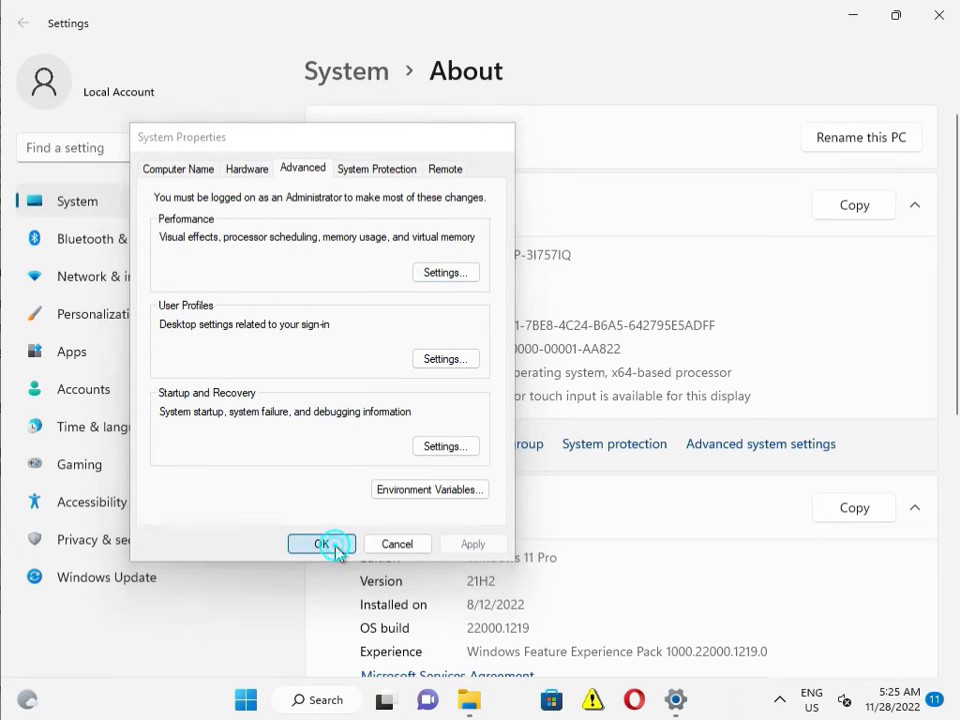
left_click(321, 543)
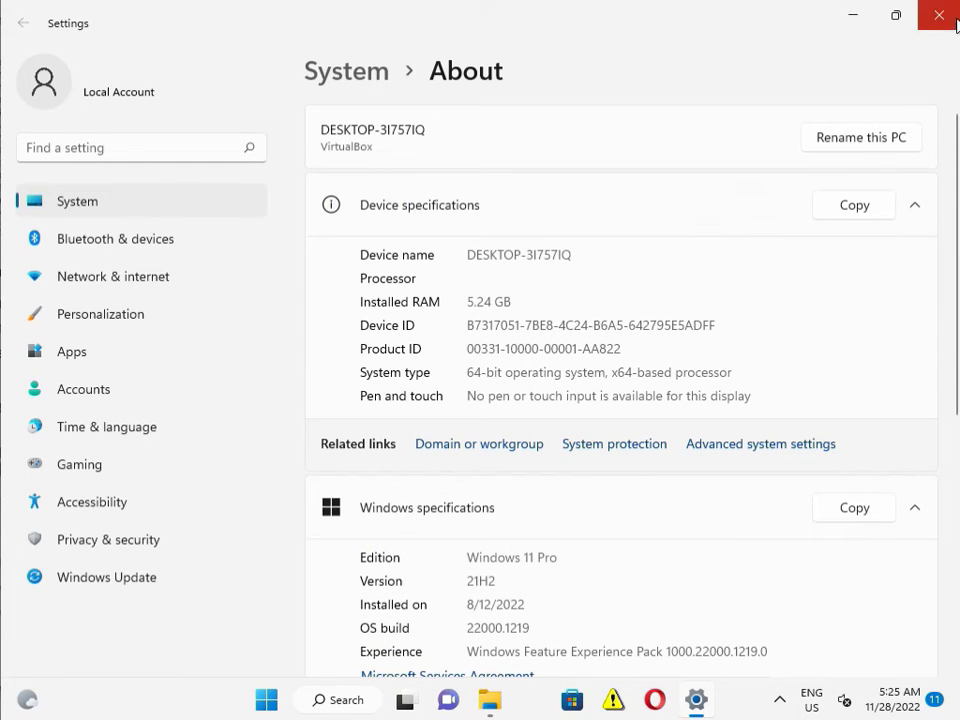
mouse_move(938, 16)
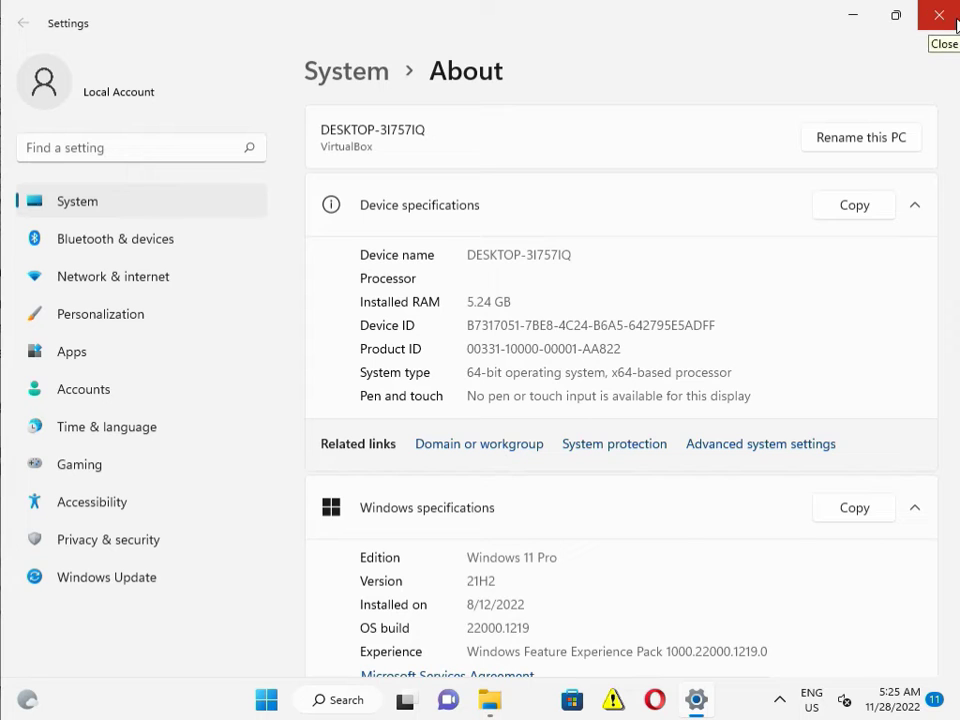
left_click(938, 15)
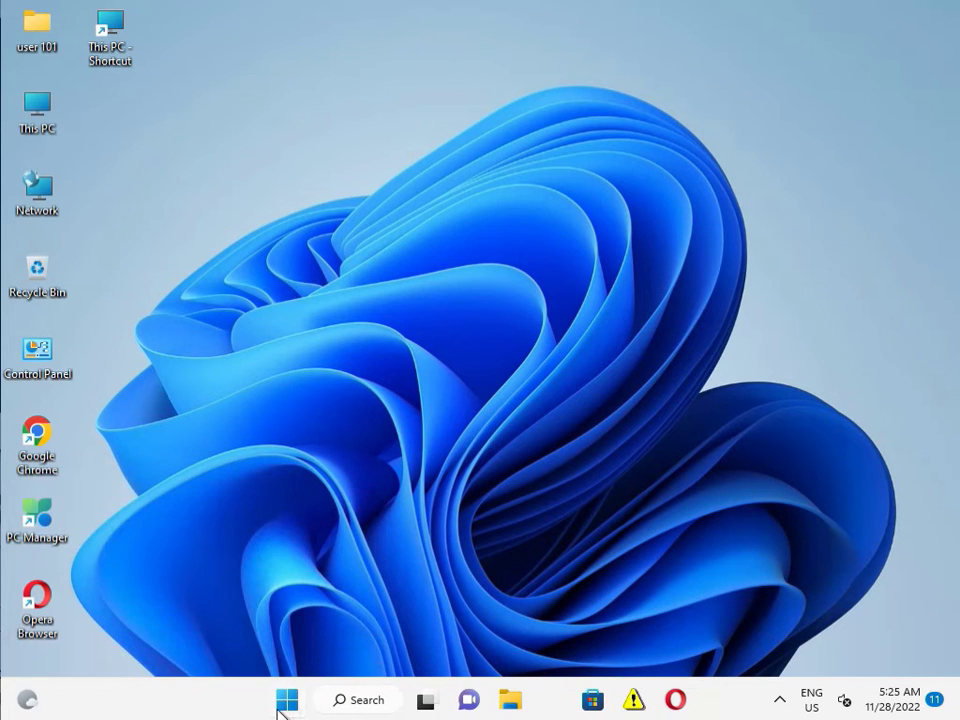
Search Start for cmd and run Command Prompt as administrator, approving UAC.
left_click(287, 699)
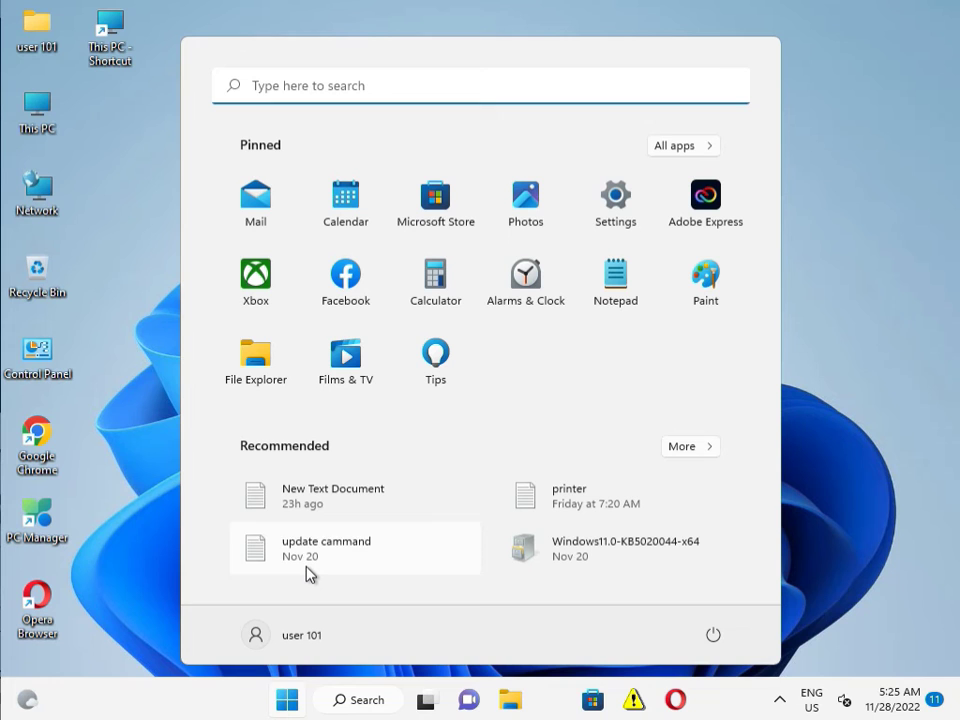
type("cmd")
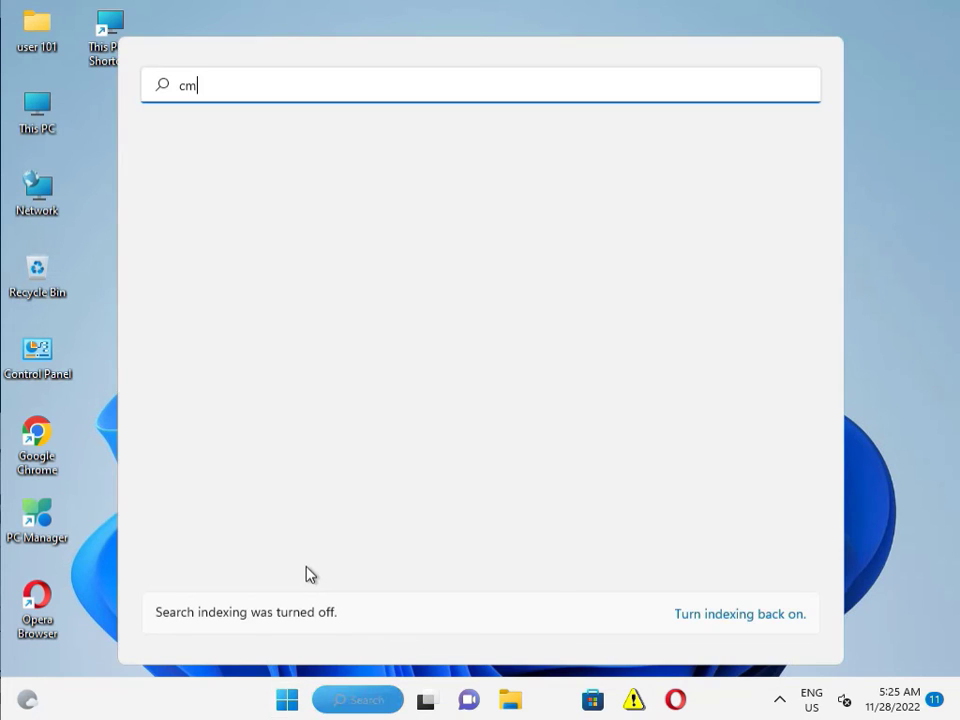
type("d")
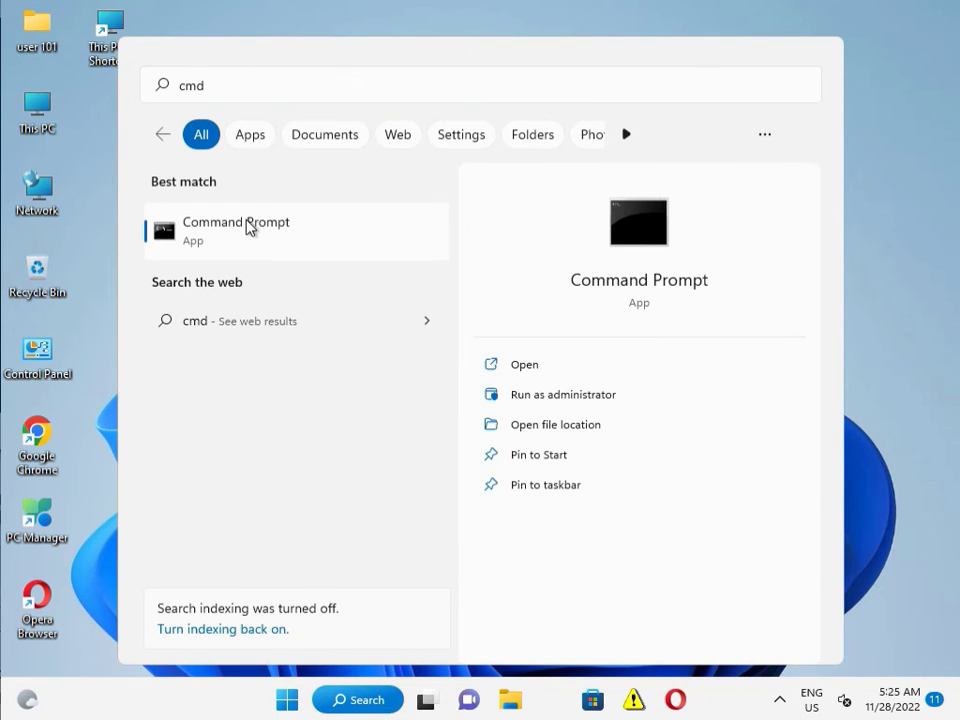
mouse_move(290, 250)
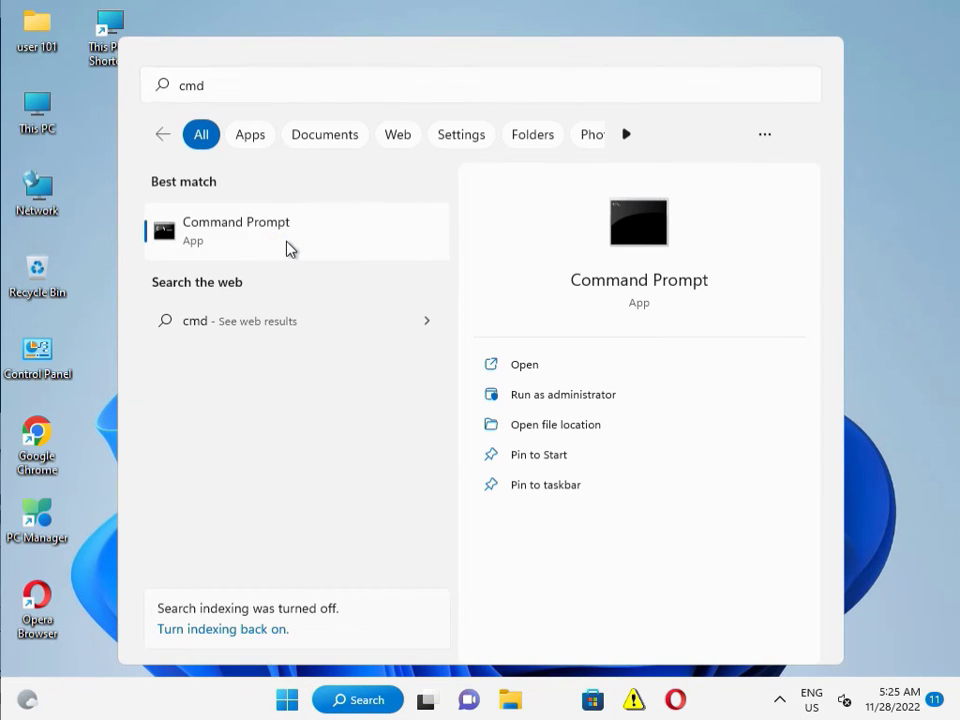
left_click(562, 394)
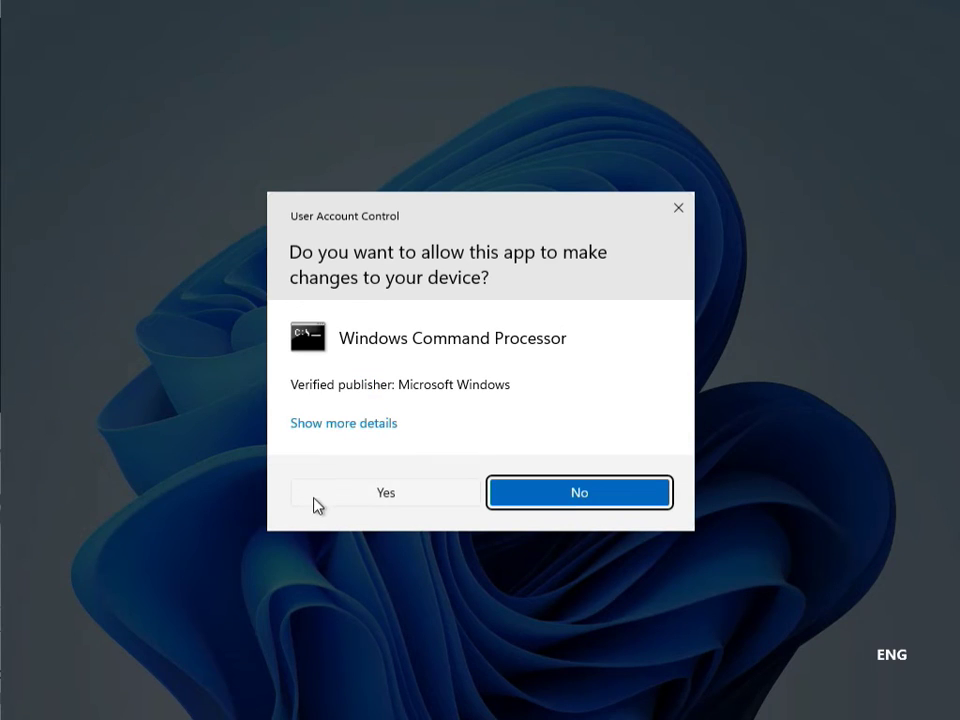
left_click(385, 492)
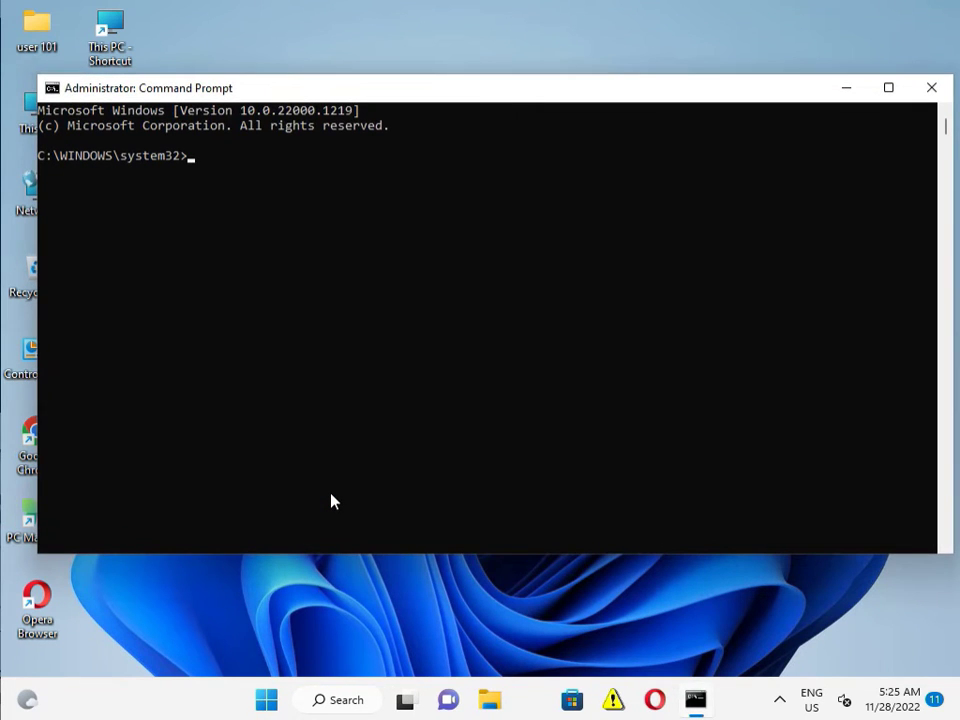
Run sfc /scannow in the administrator Command Prompt.
type("sc")
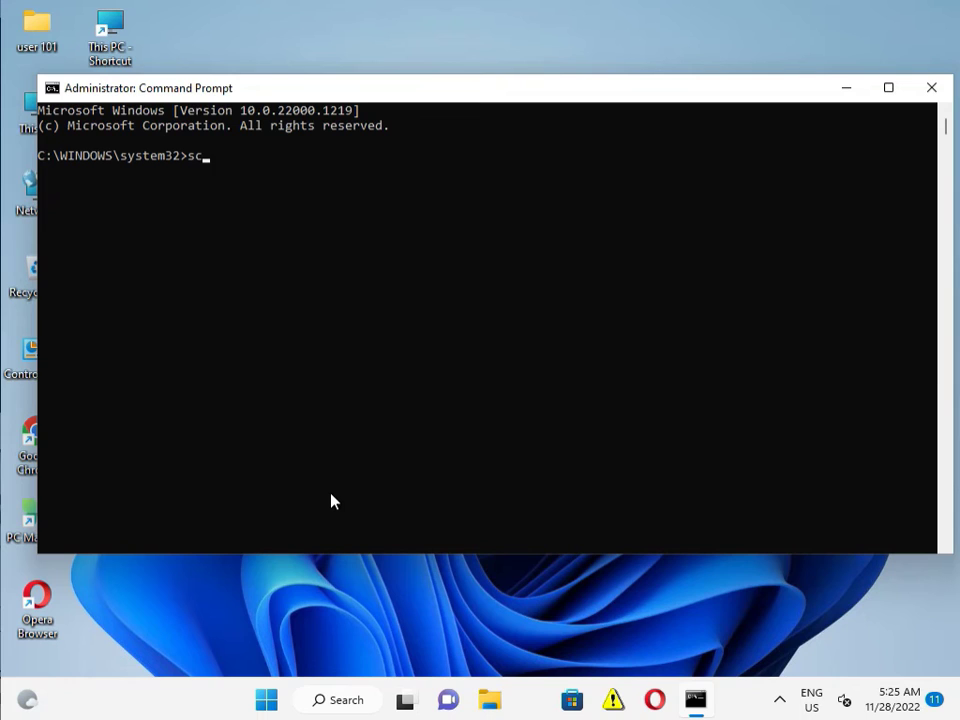
type("na")
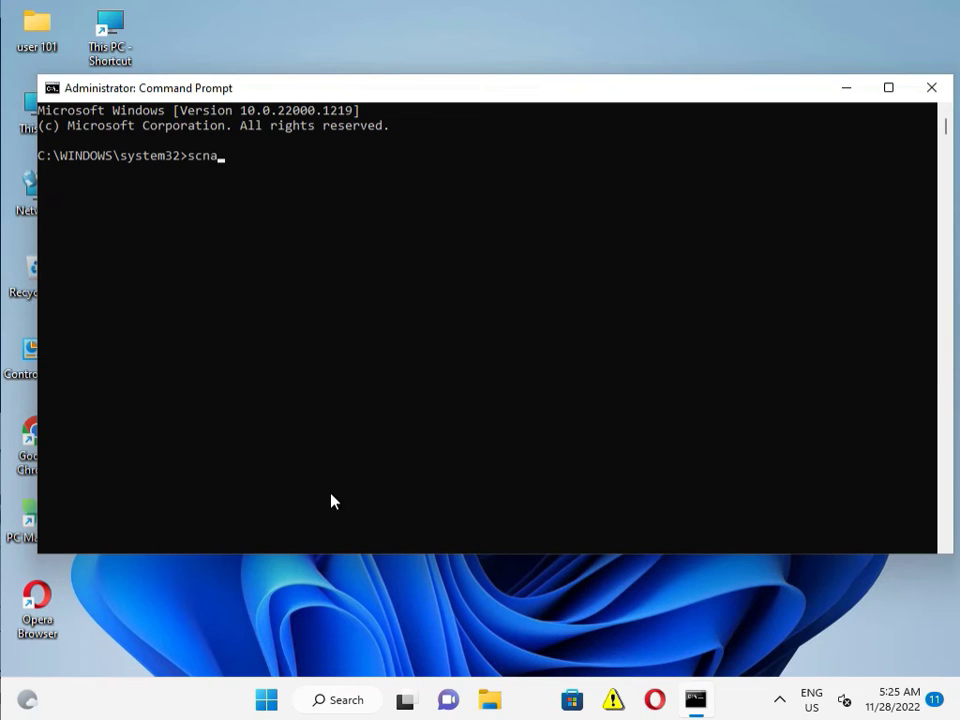
type("/")
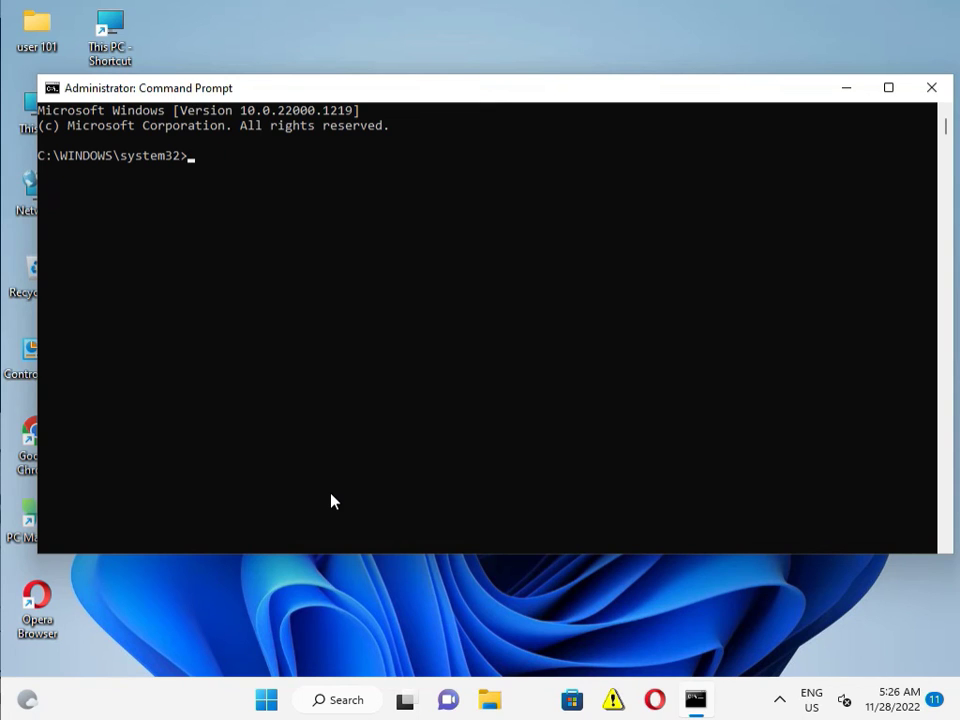
type("sfc")
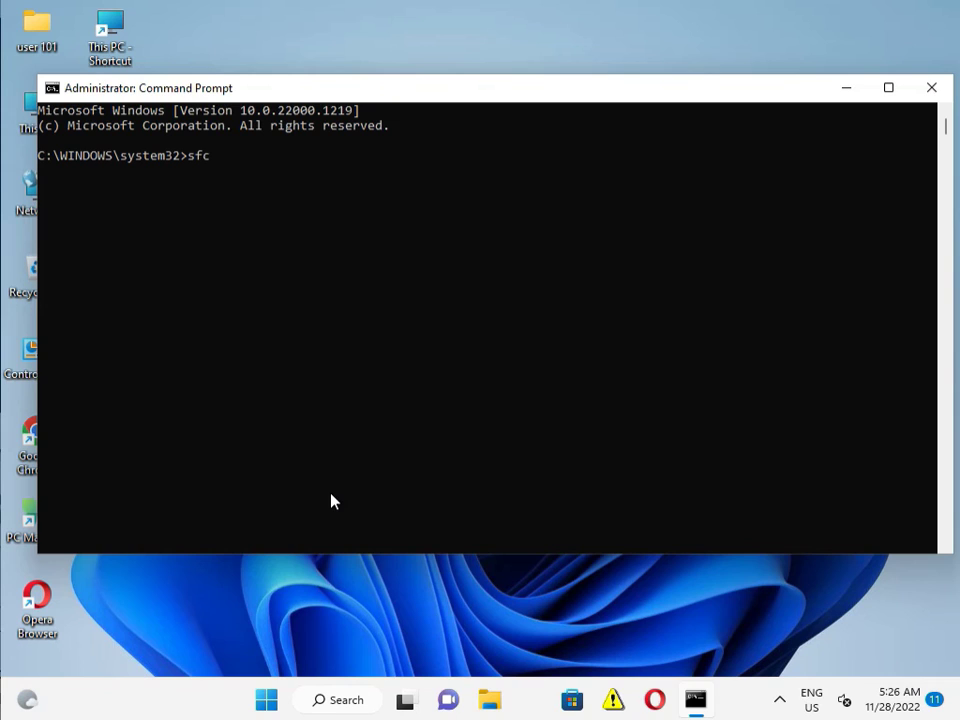
type("/s")
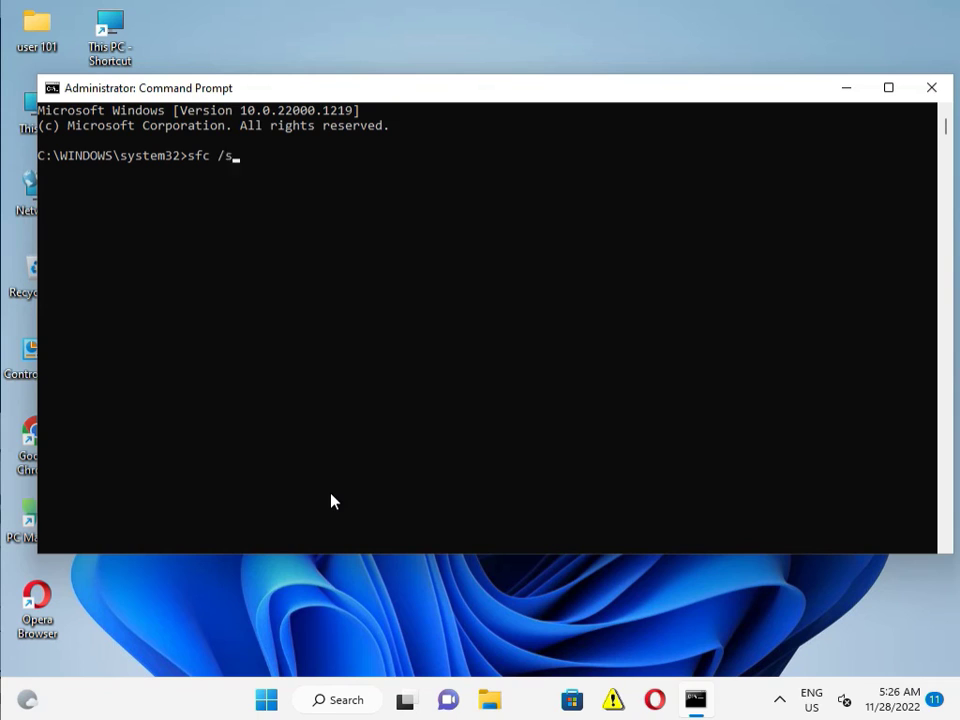
type("cannow")
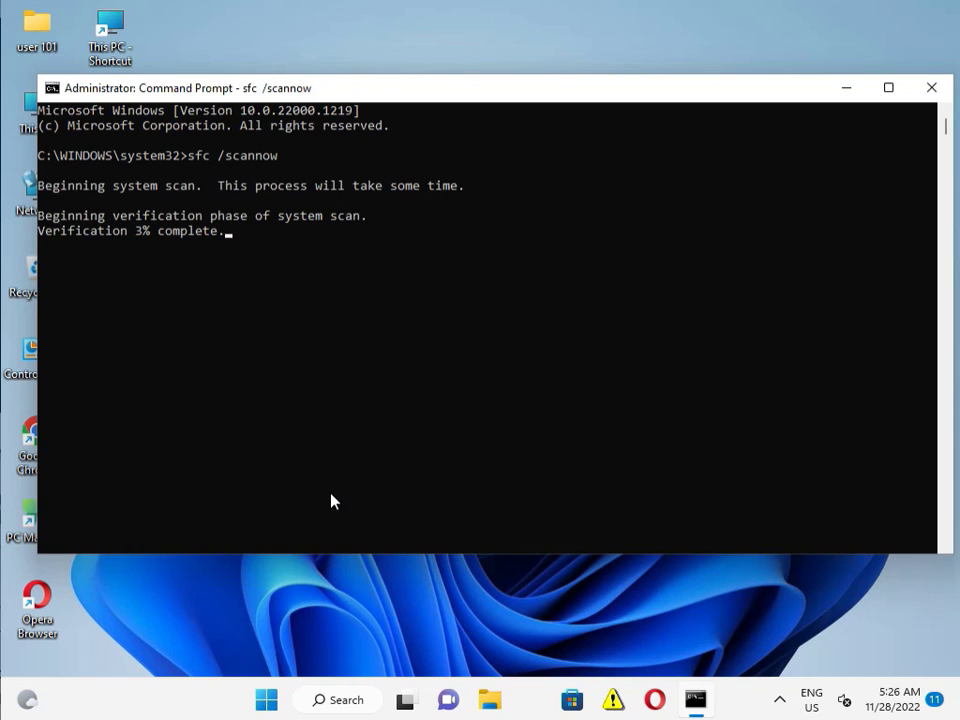
mouse_move(56, 285)
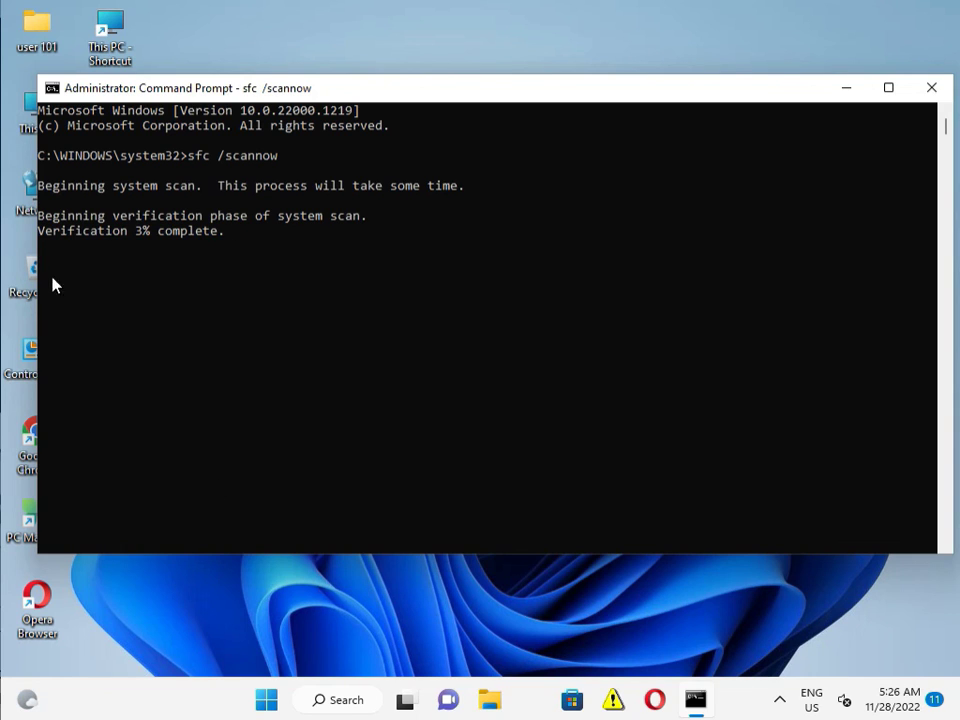
mouse_move(192, 498)
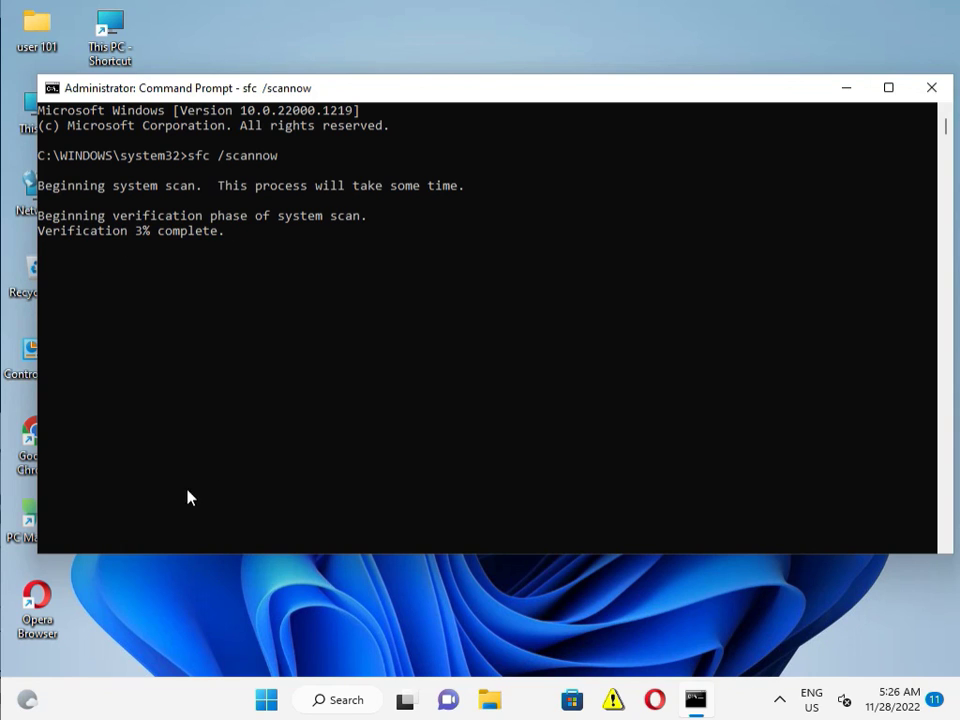
mouse_move(694, 699)
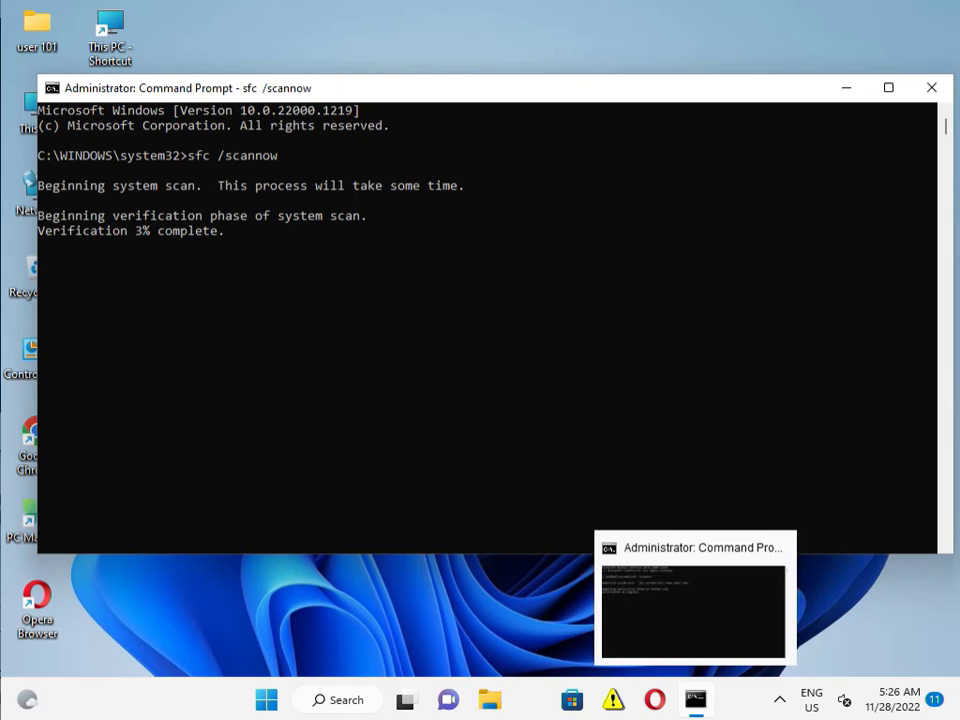